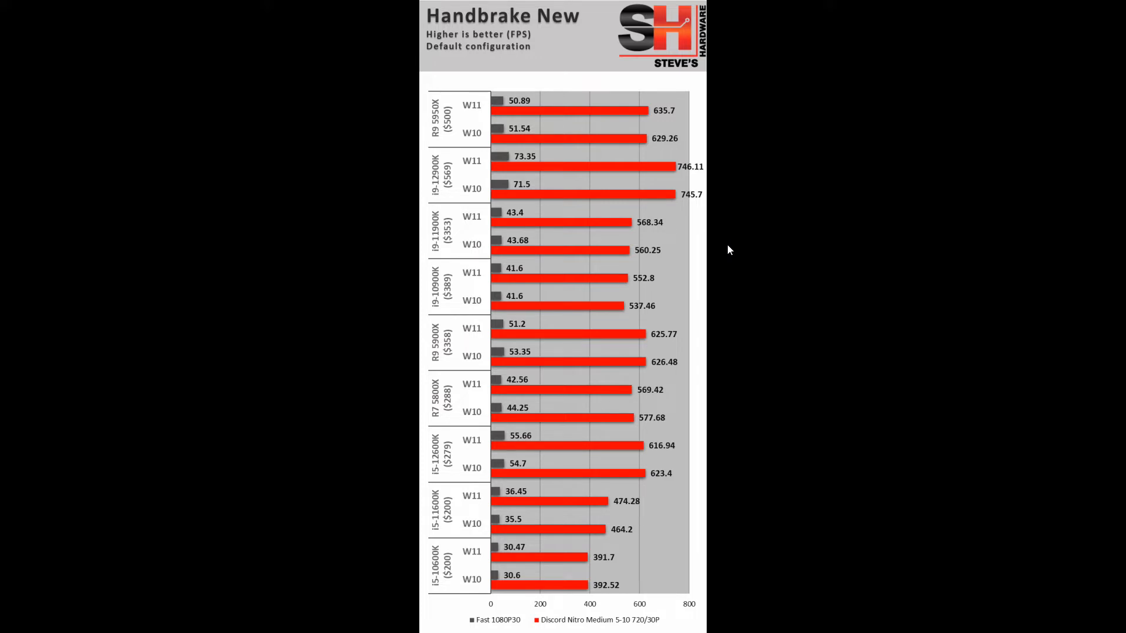
mouse_move(574, 355)
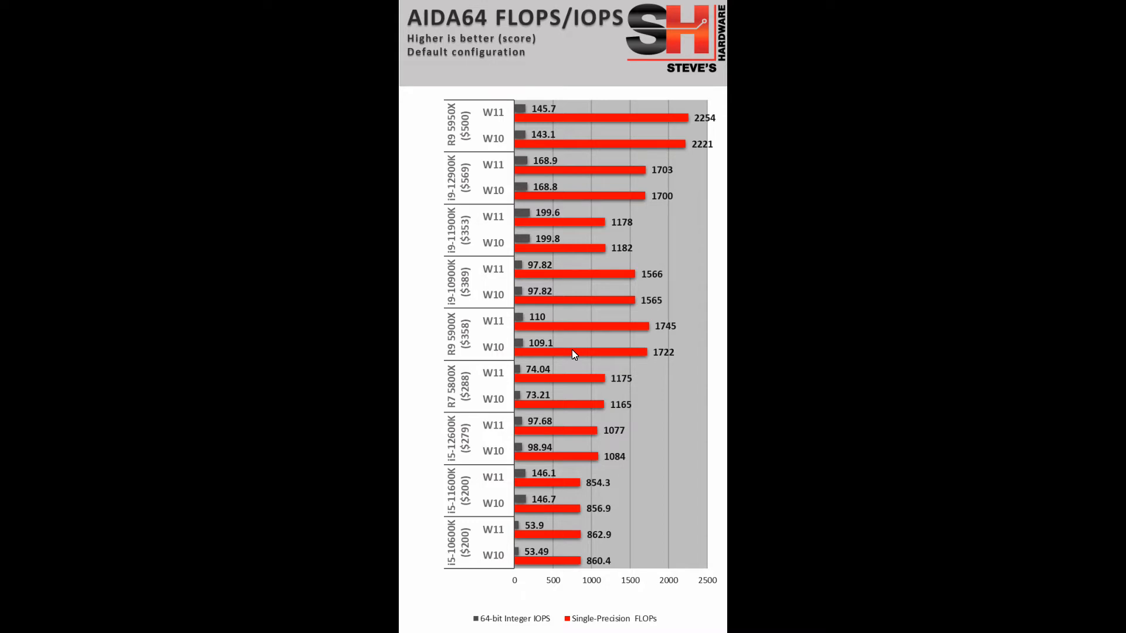
Scroll down the chart to the i5-11600K and i5-10600K results and the legend.
key(Right)
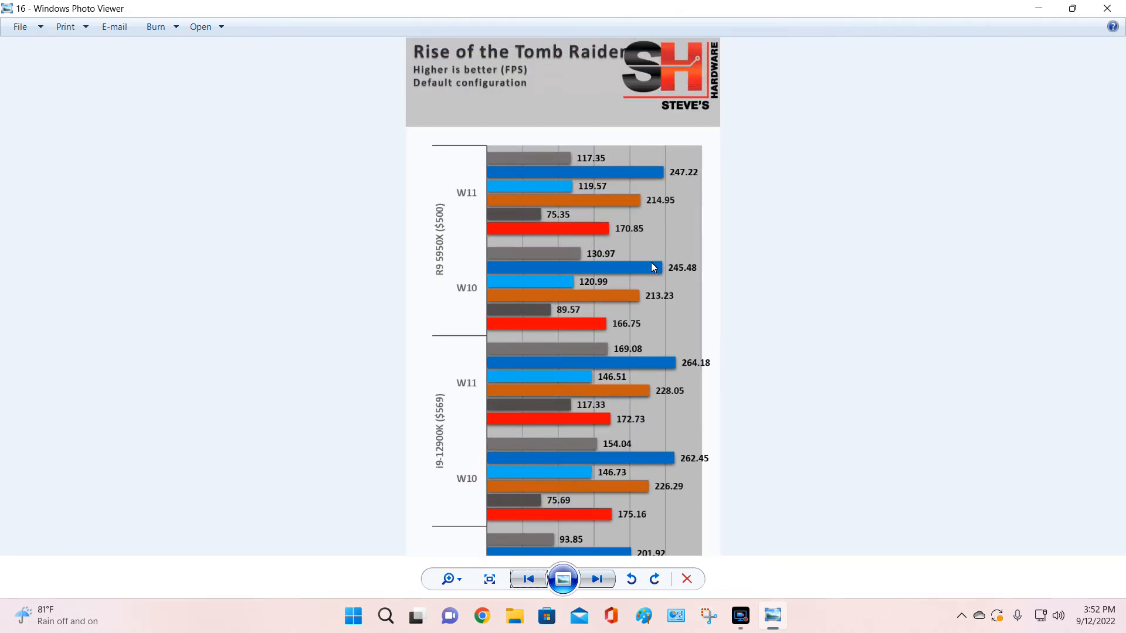
mouse_move(740, 337)
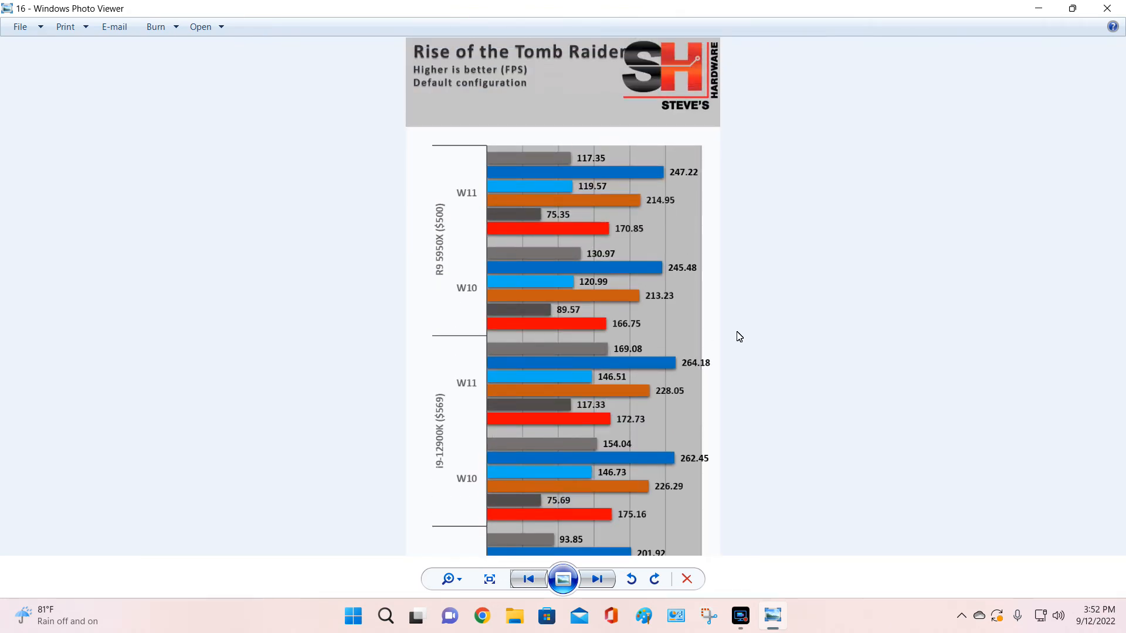
scroll(down, 3)
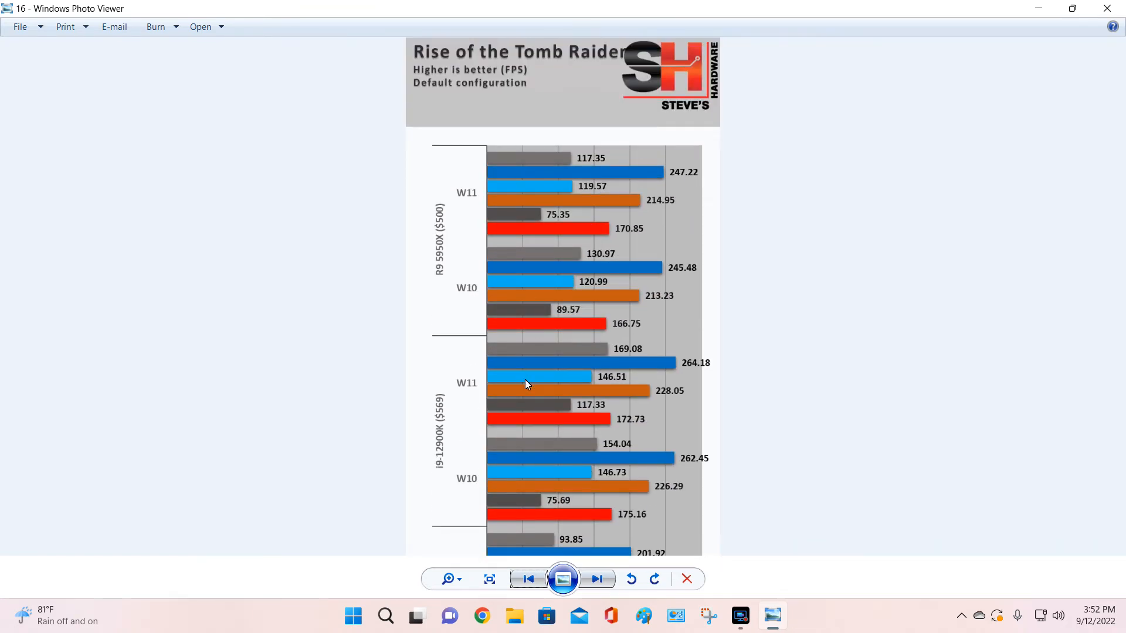
mouse_move(621, 273)
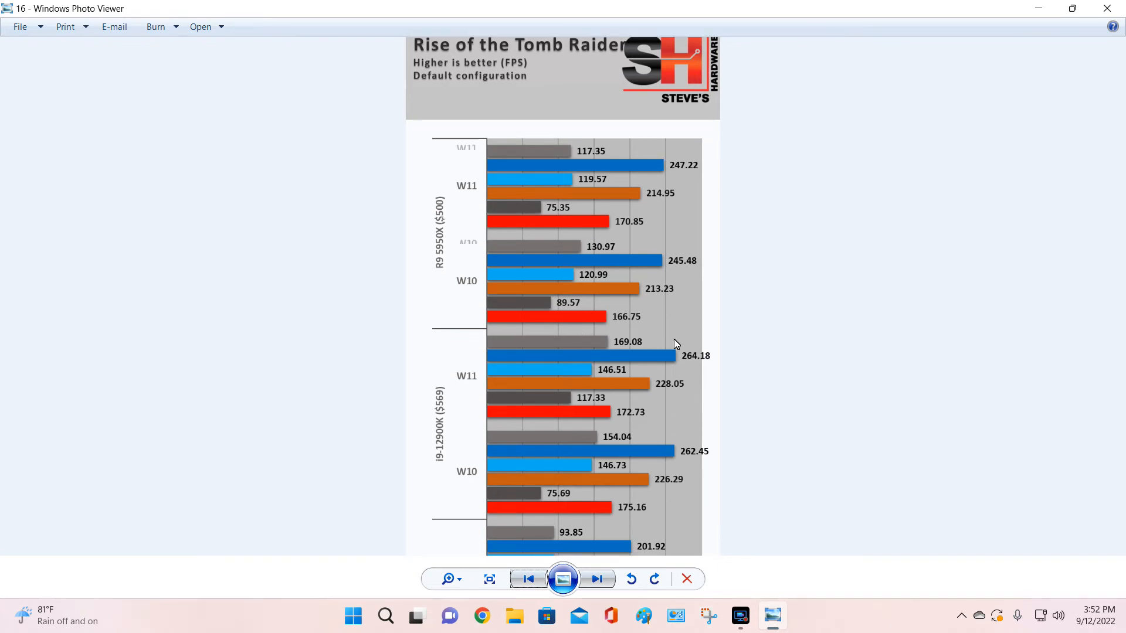
scroll(down, 3)
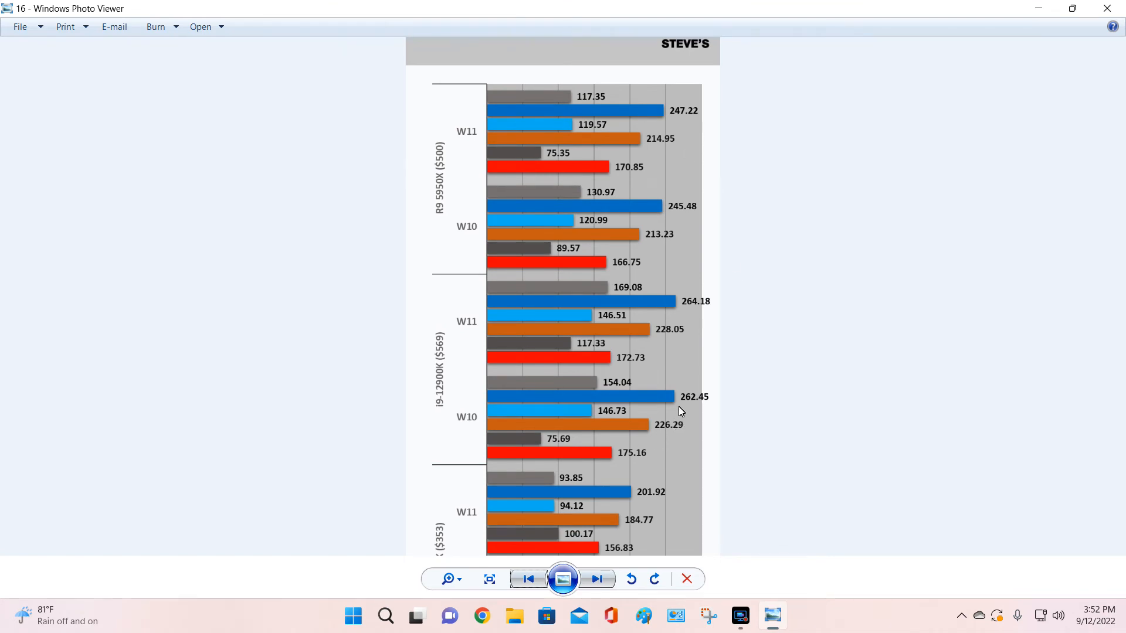
mouse_move(605, 380)
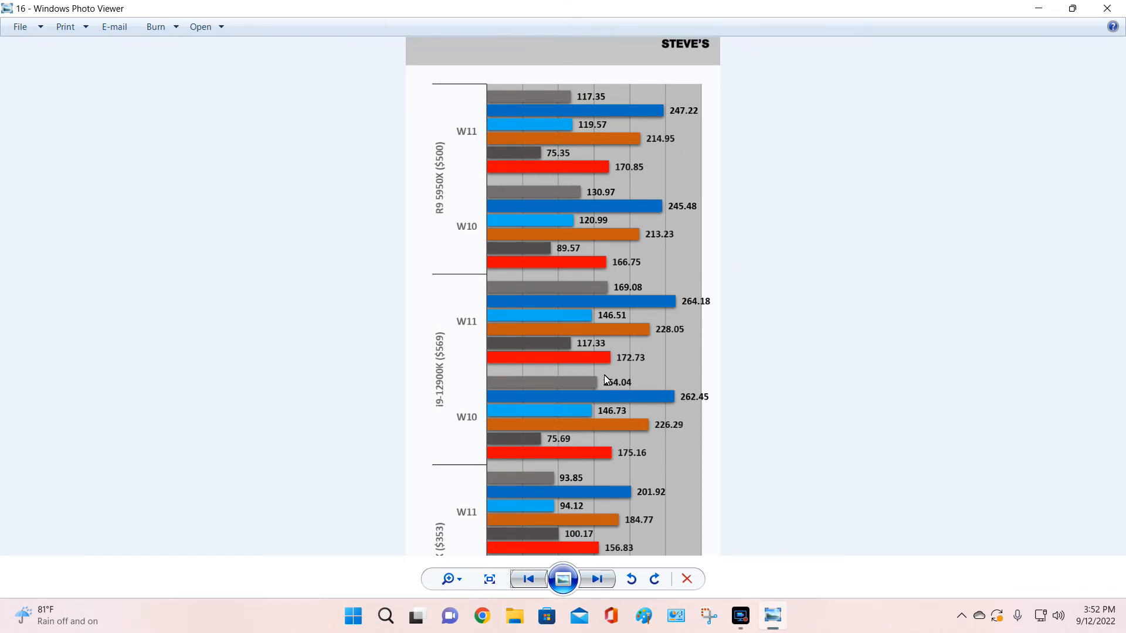
scroll(down, 3)
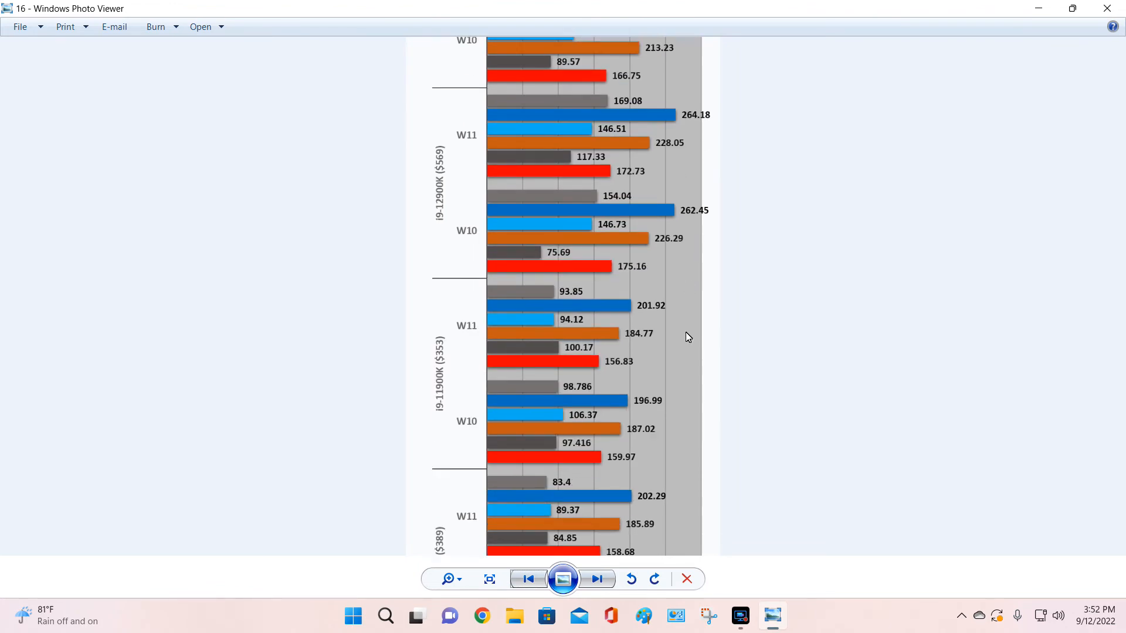
scroll(down, 3)
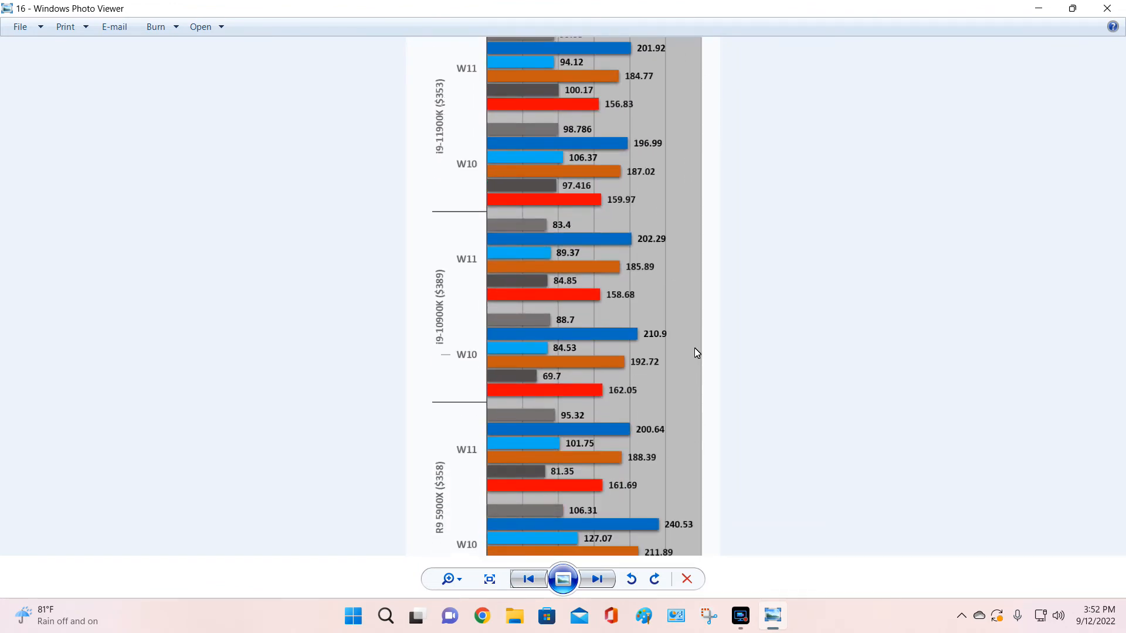
scroll(down, 3)
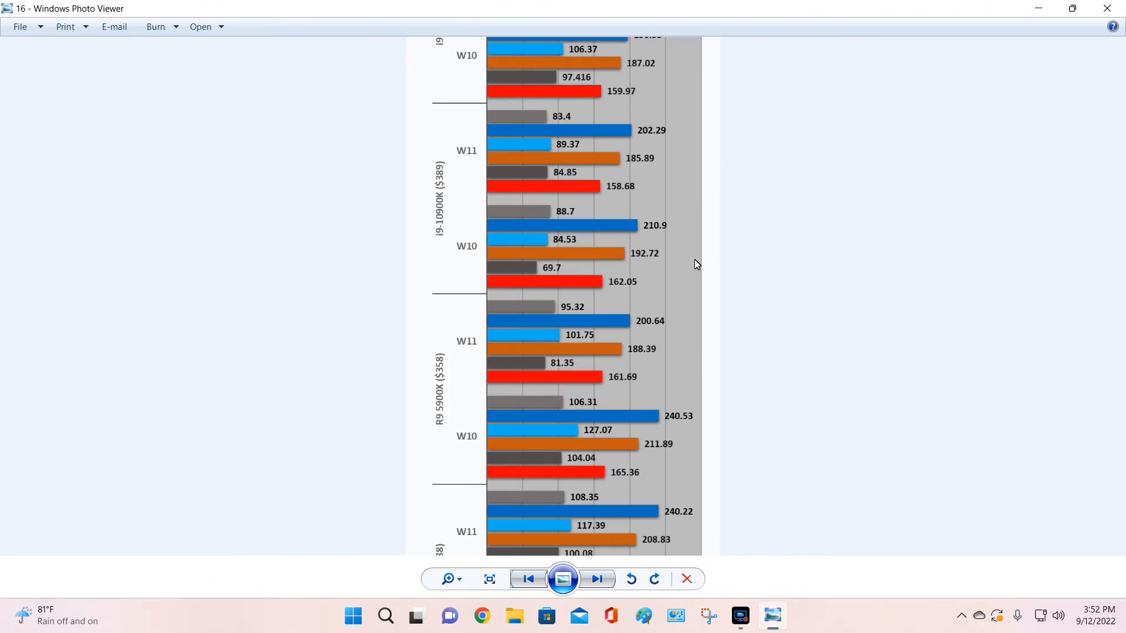
mouse_move(644, 225)
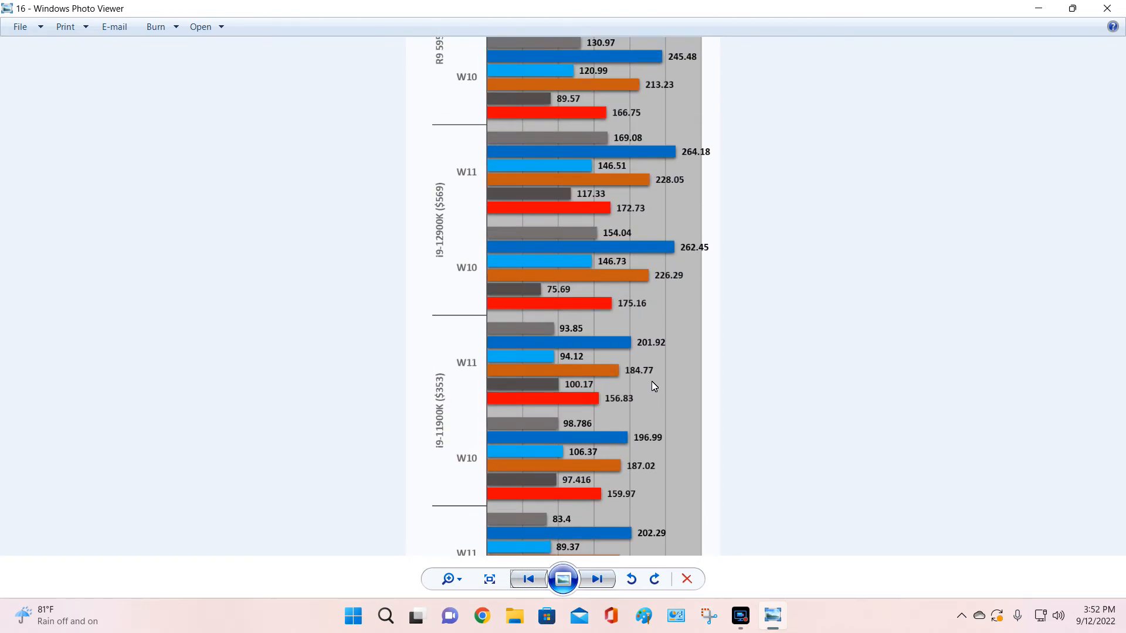
scroll(down, 3)
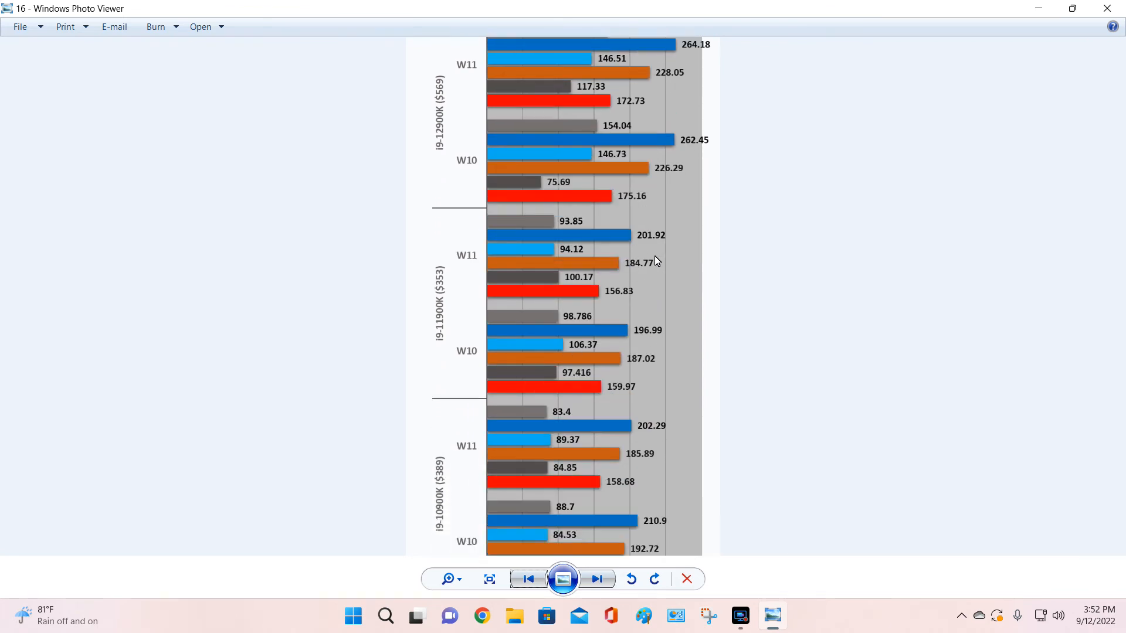
scroll(down, 3)
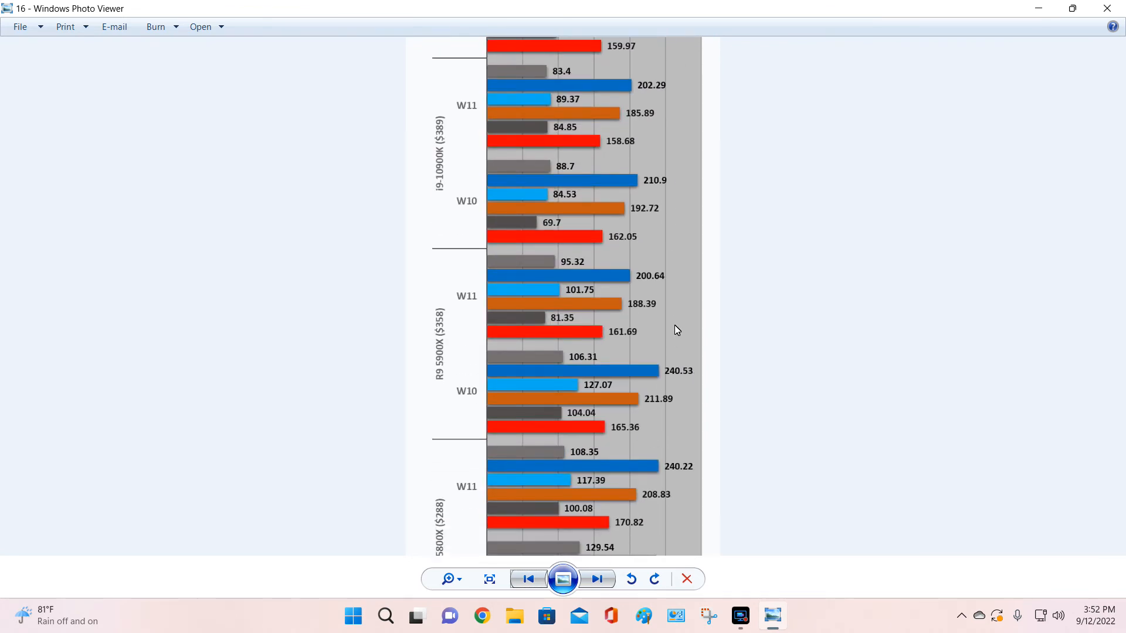
scroll(down, 3)
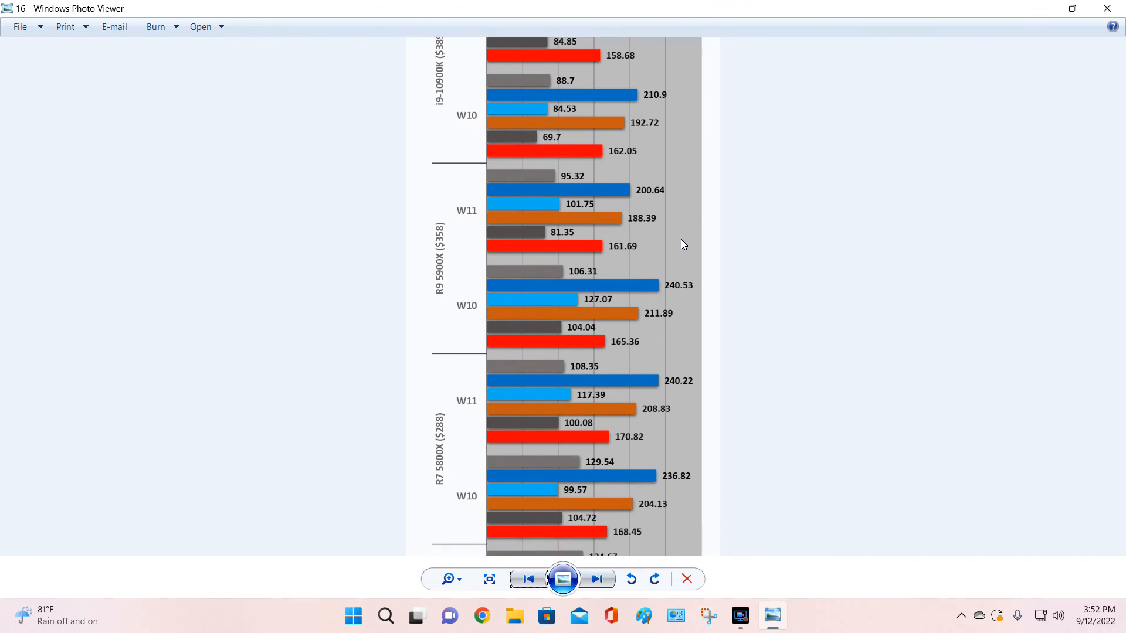
mouse_move(520, 268)
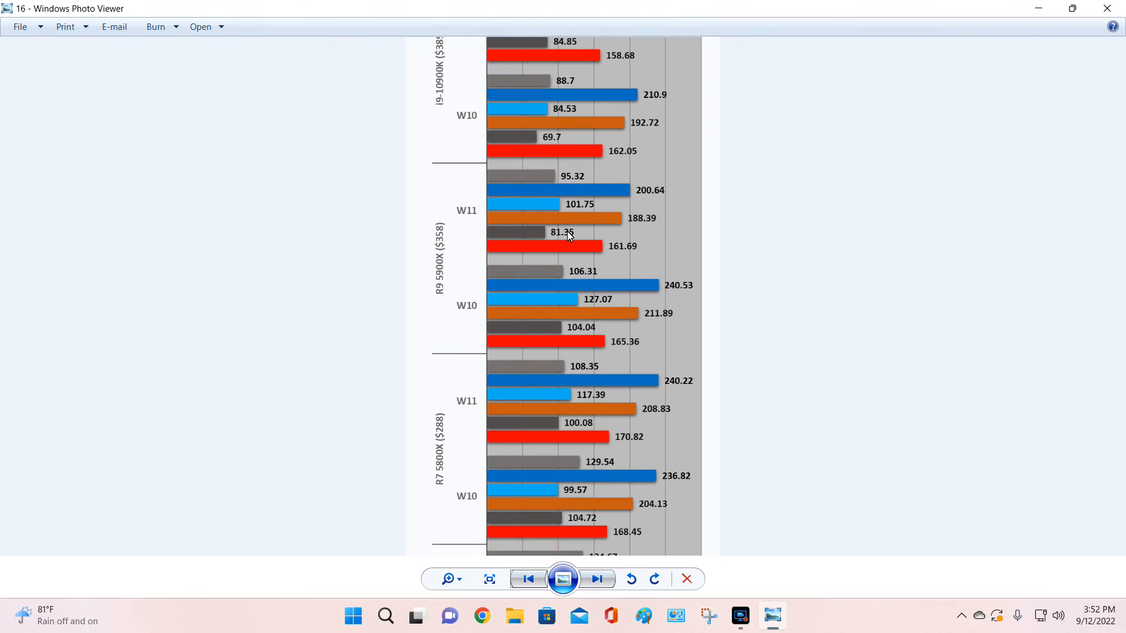
mouse_move(654, 325)
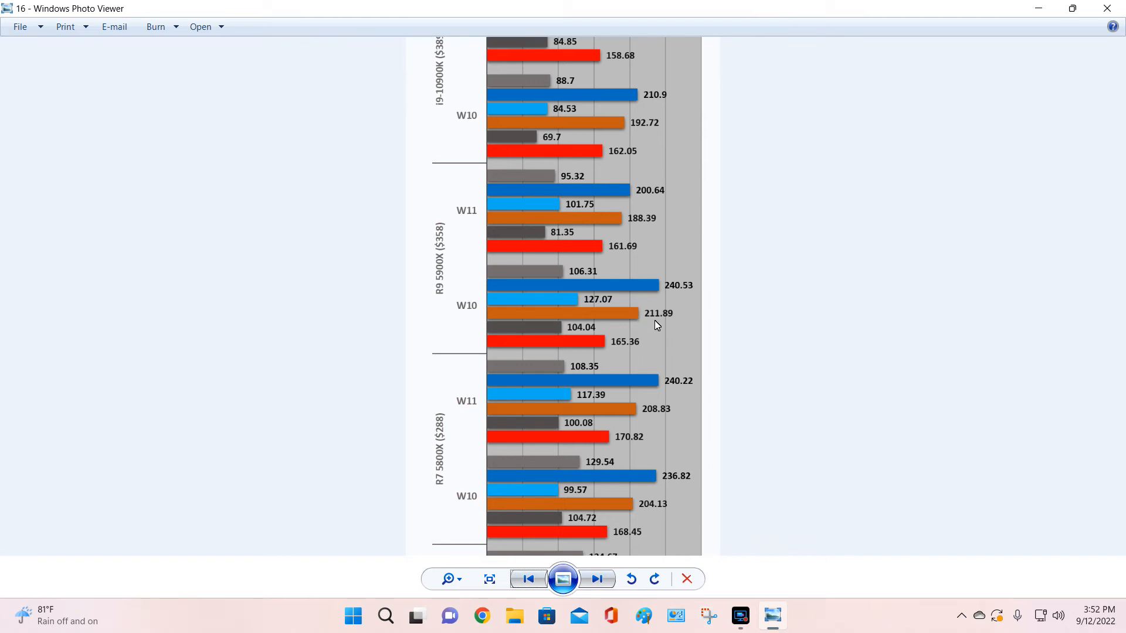
scroll(down, 3)
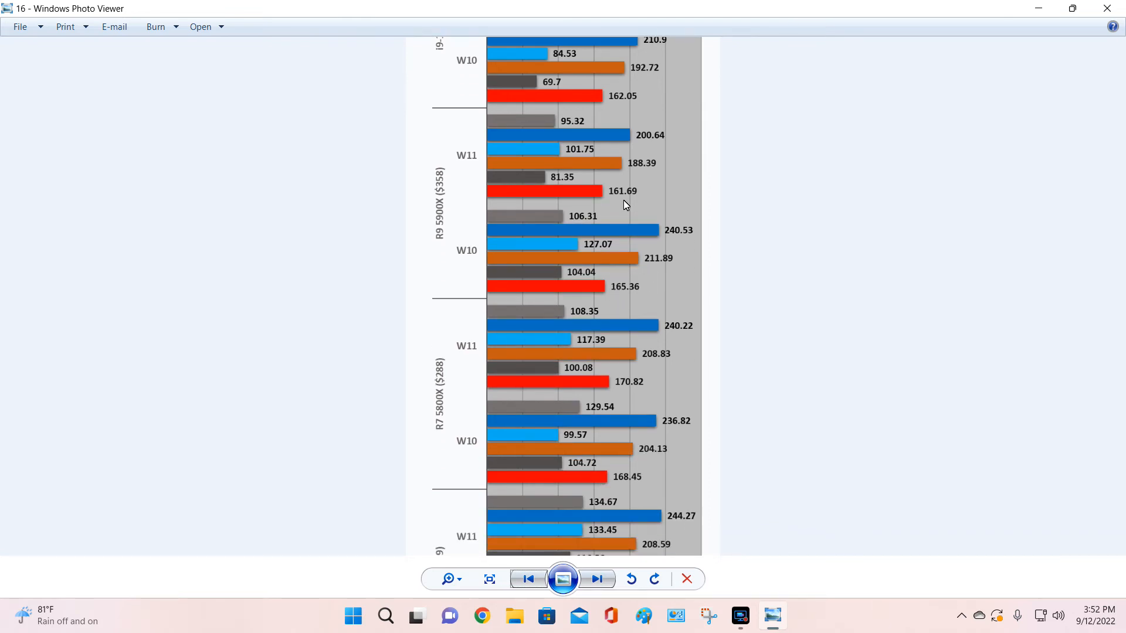
mouse_move(603, 217)
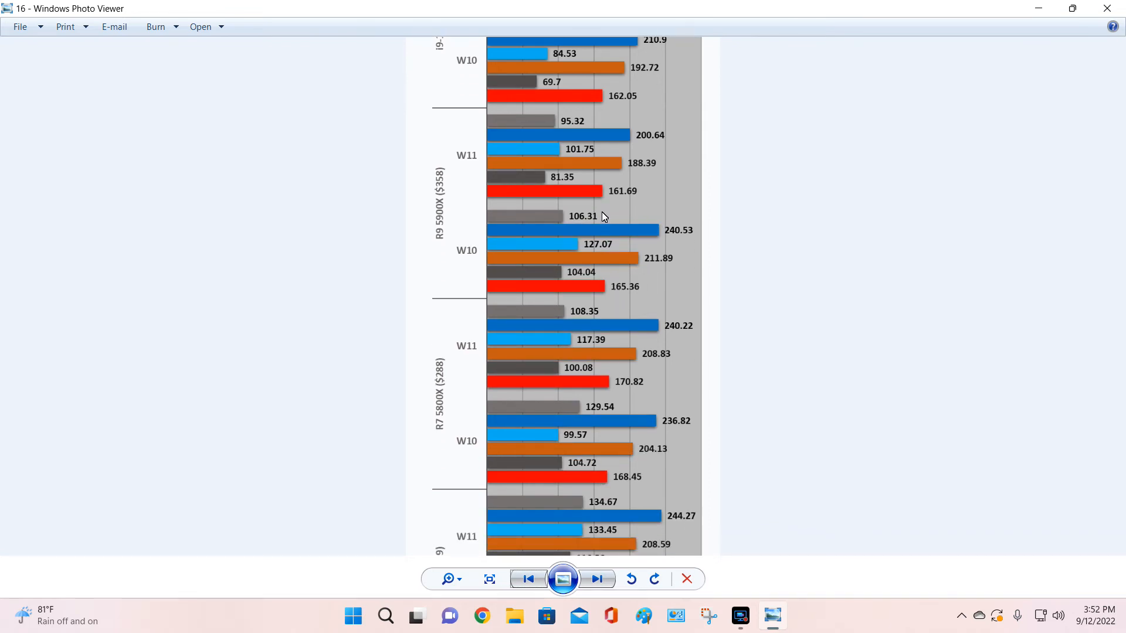
mouse_move(620, 302)
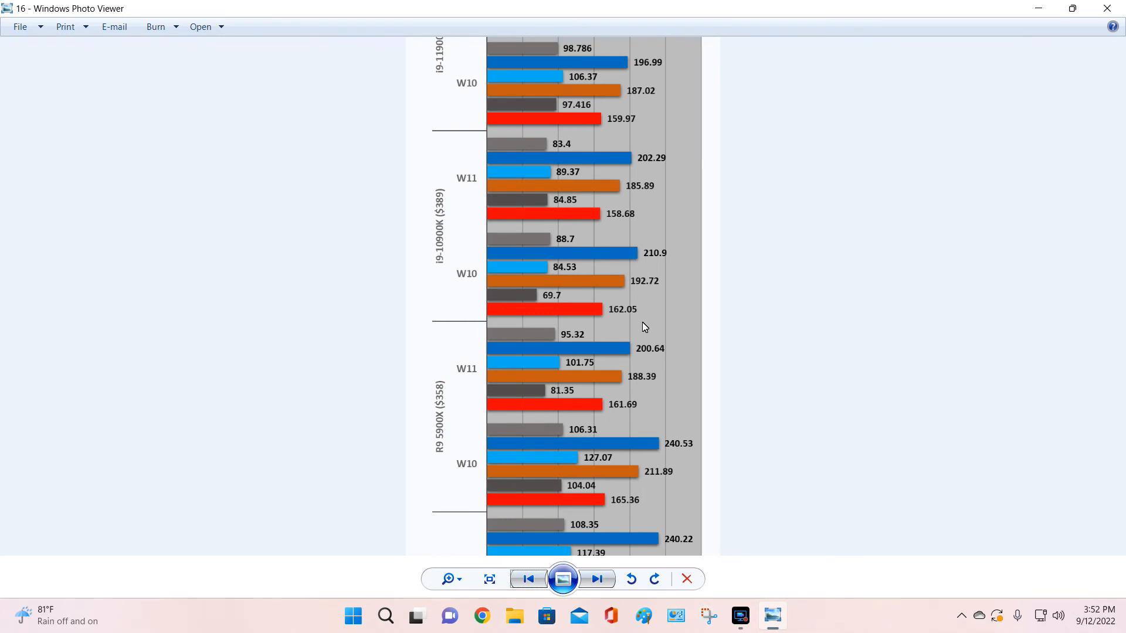
mouse_move(564, 283)
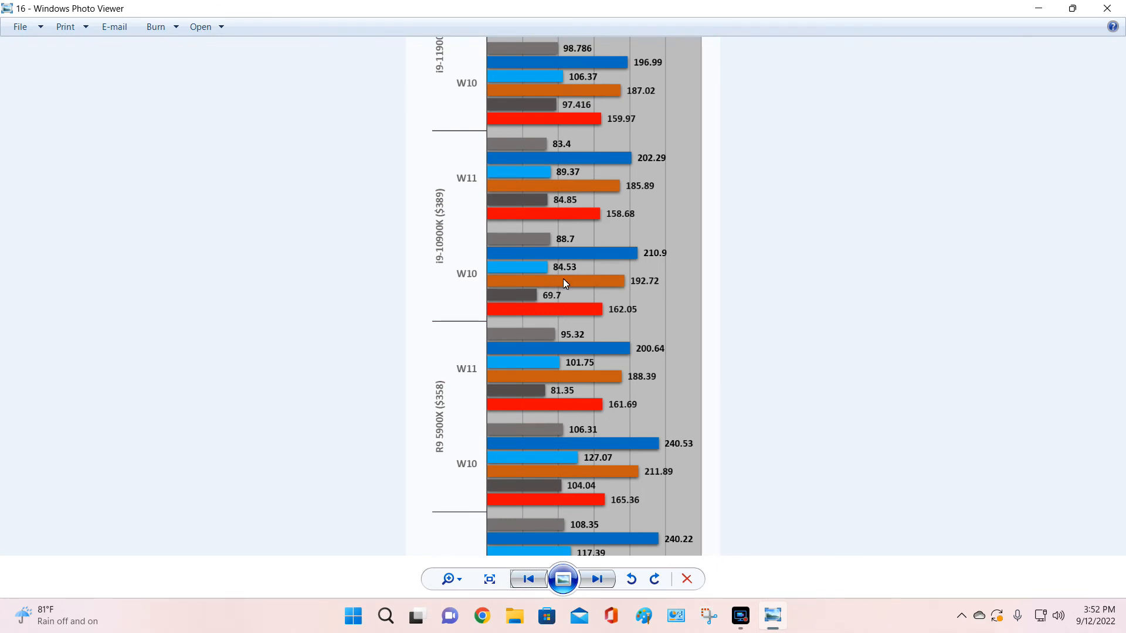
scroll(down, 3)
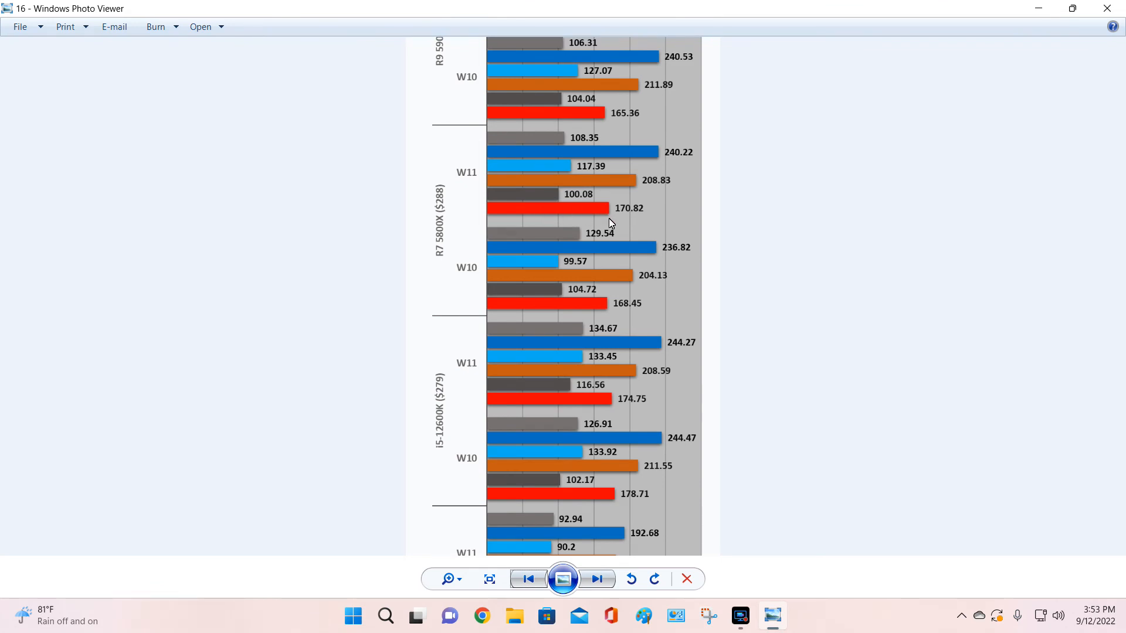
mouse_move(636, 365)
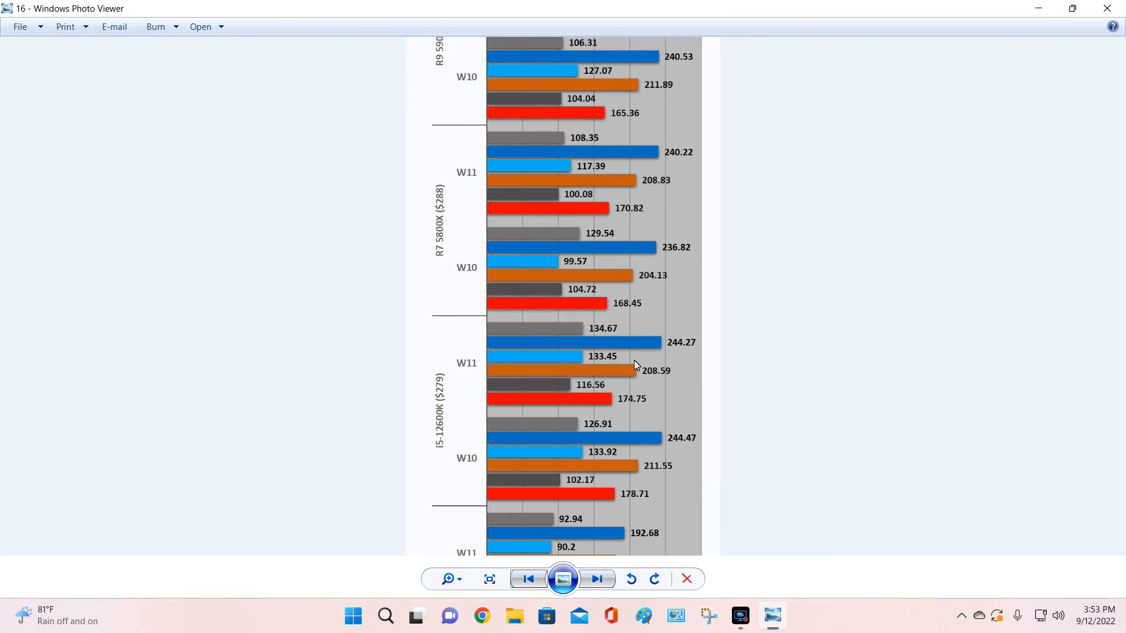
scroll(down, 3)
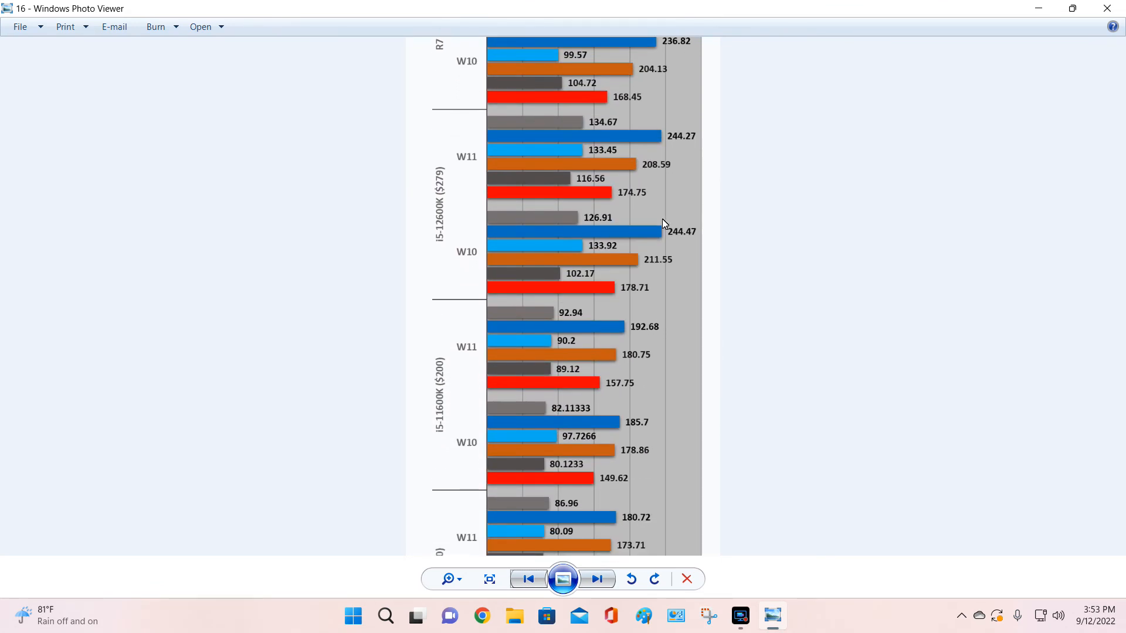
mouse_move(588, 352)
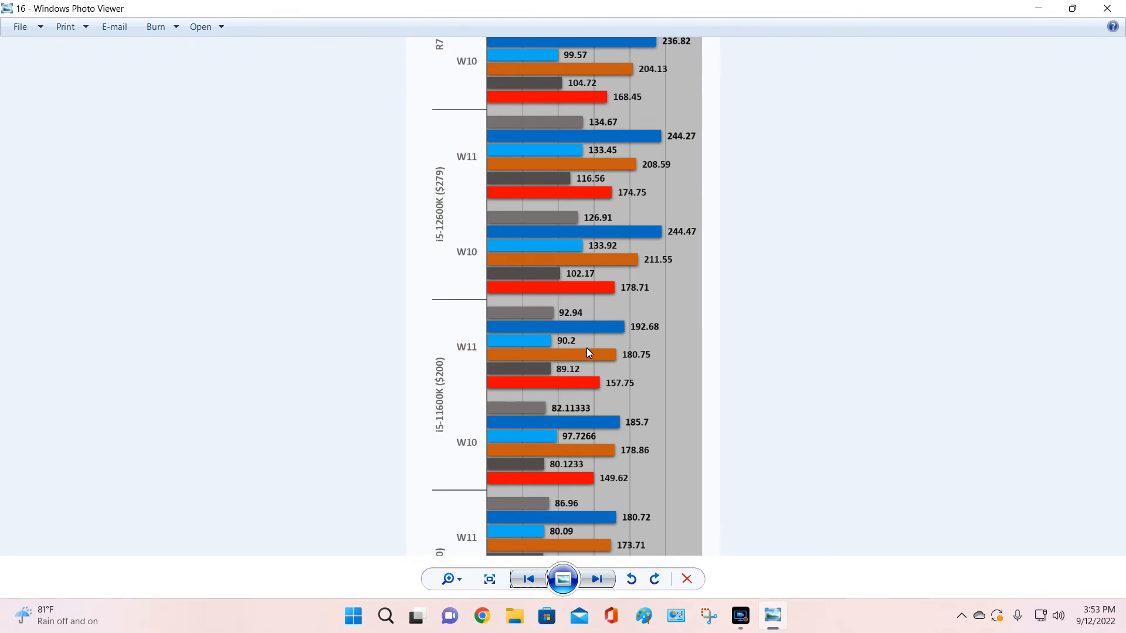
mouse_move(568, 156)
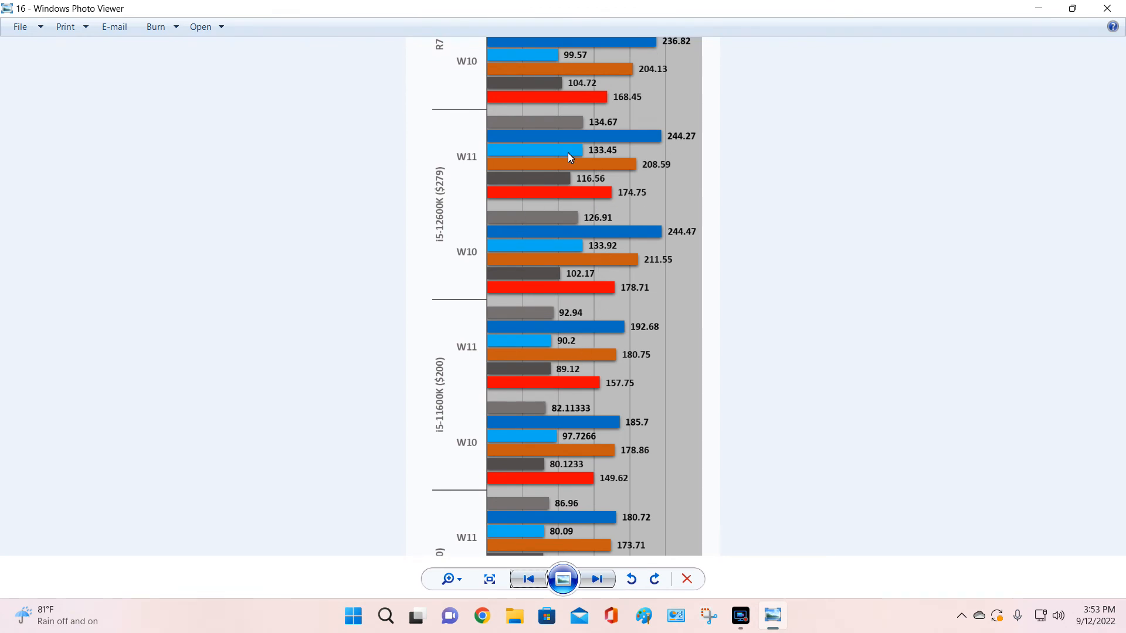
mouse_move(660, 237)
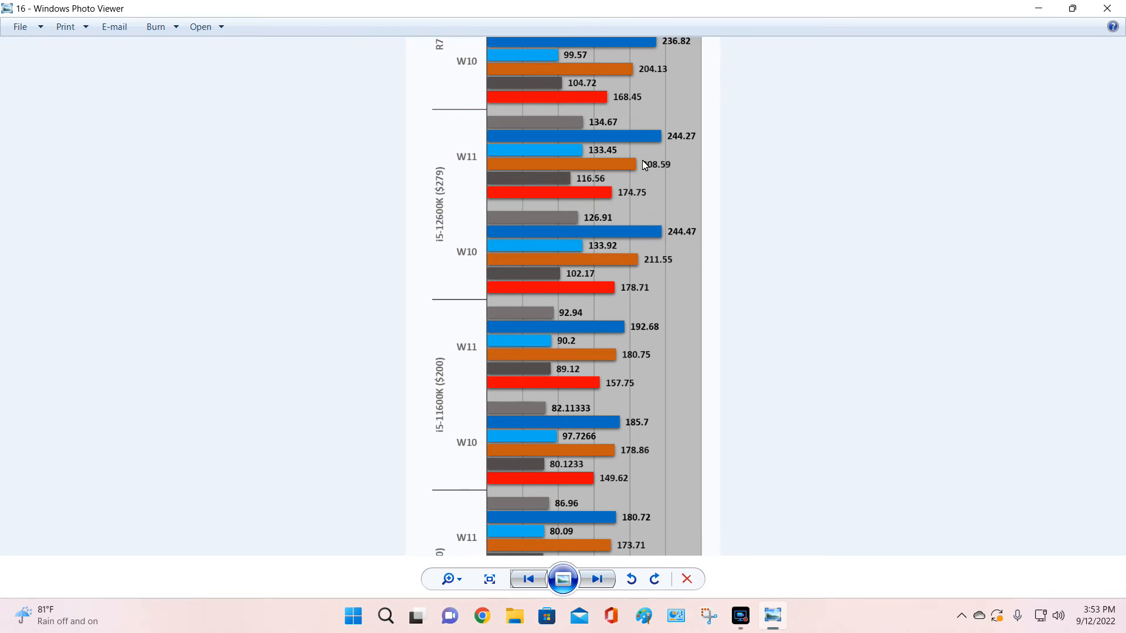
mouse_move(607, 279)
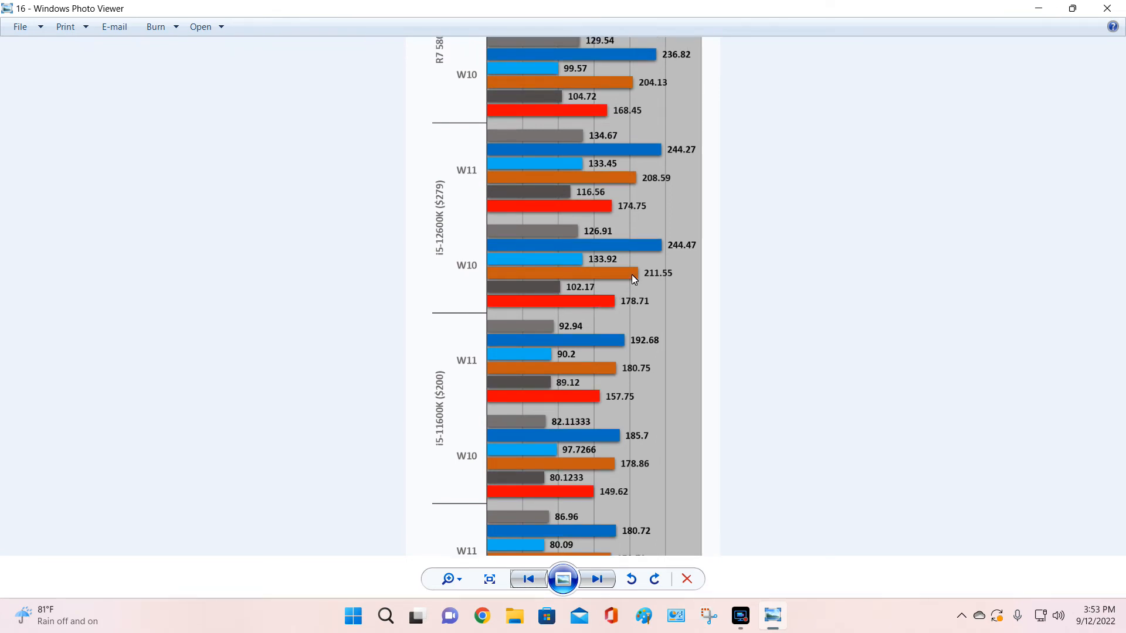
mouse_move(641, 251)
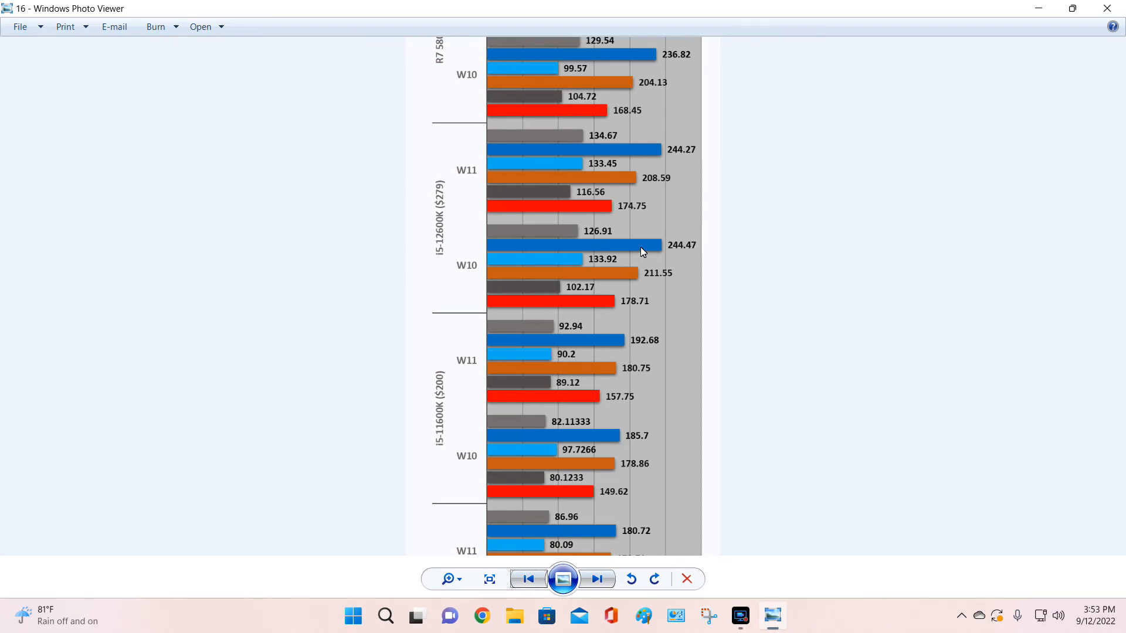
mouse_move(556, 296)
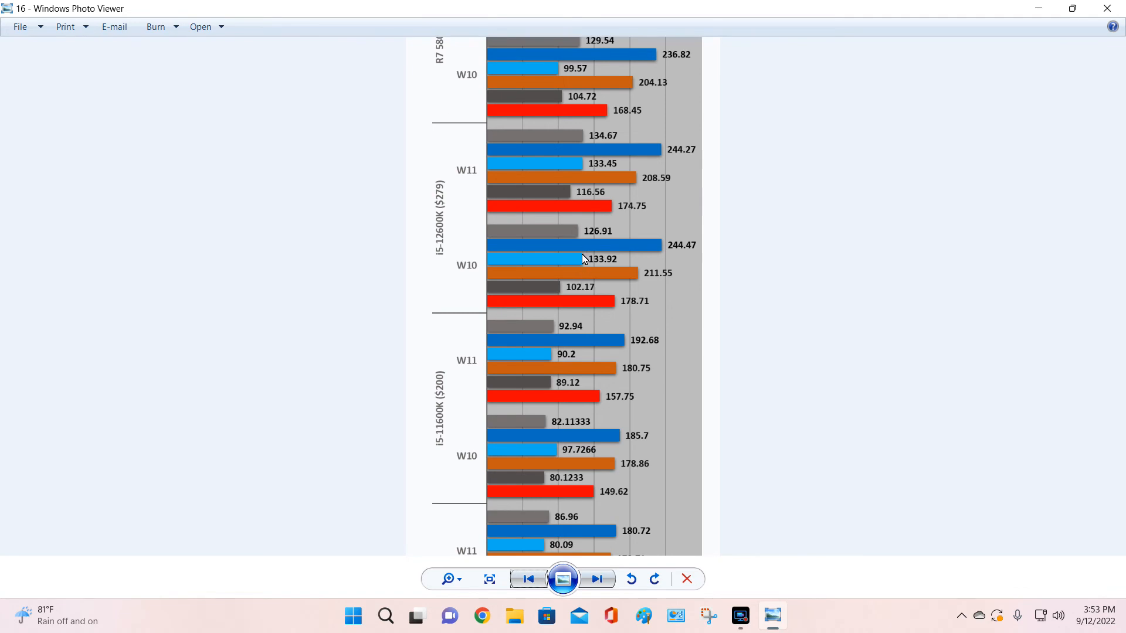
scroll(down, 3)
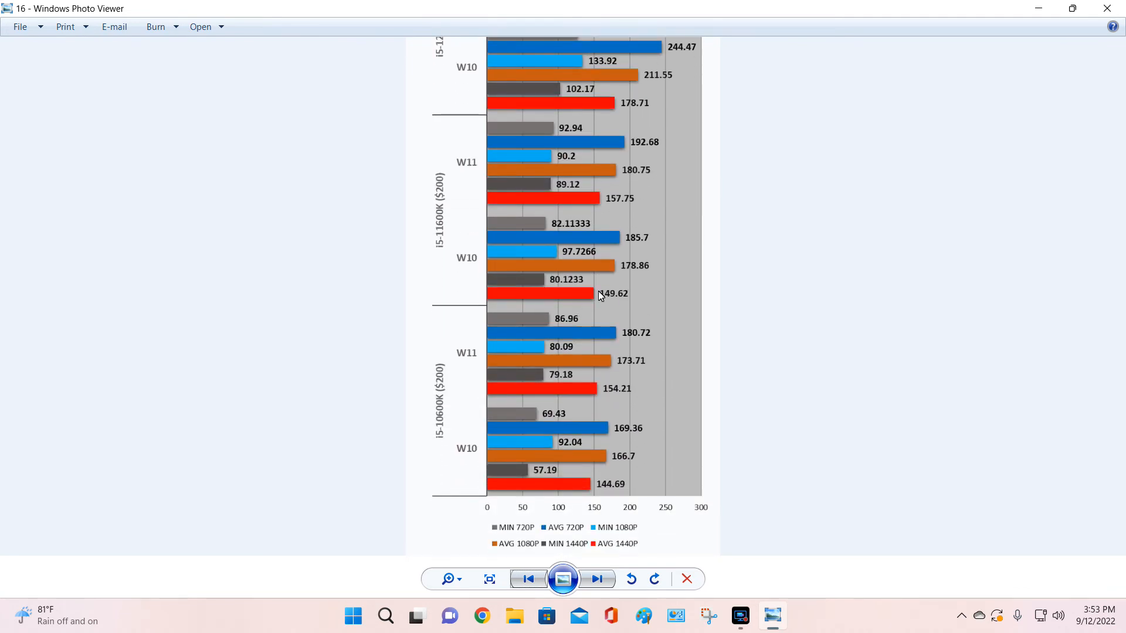
mouse_move(649, 279)
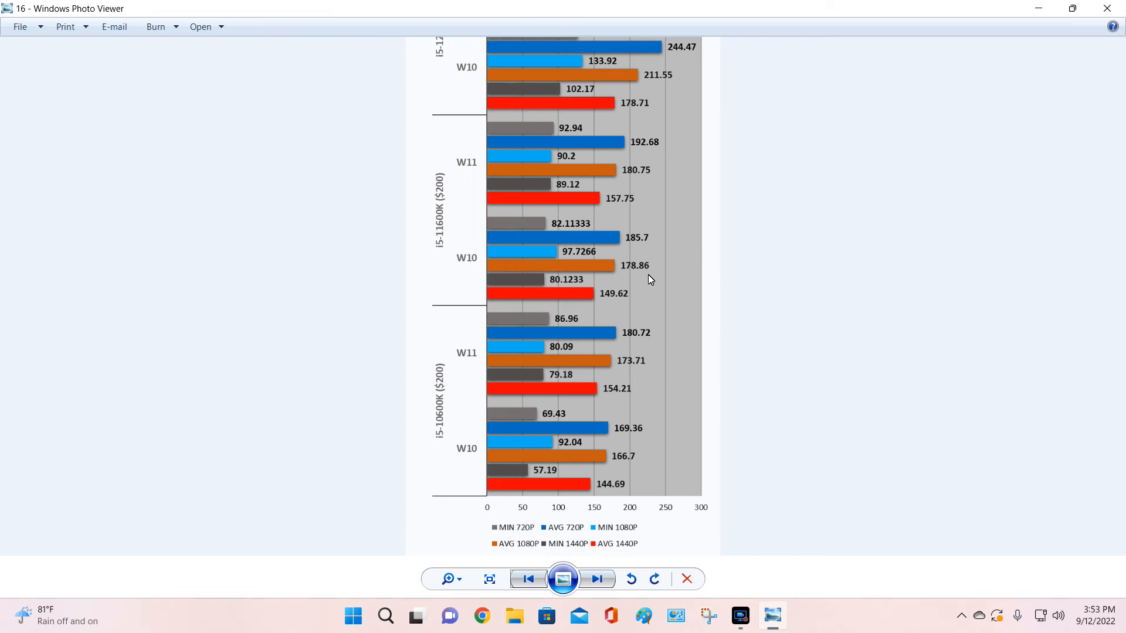
mouse_move(616, 183)
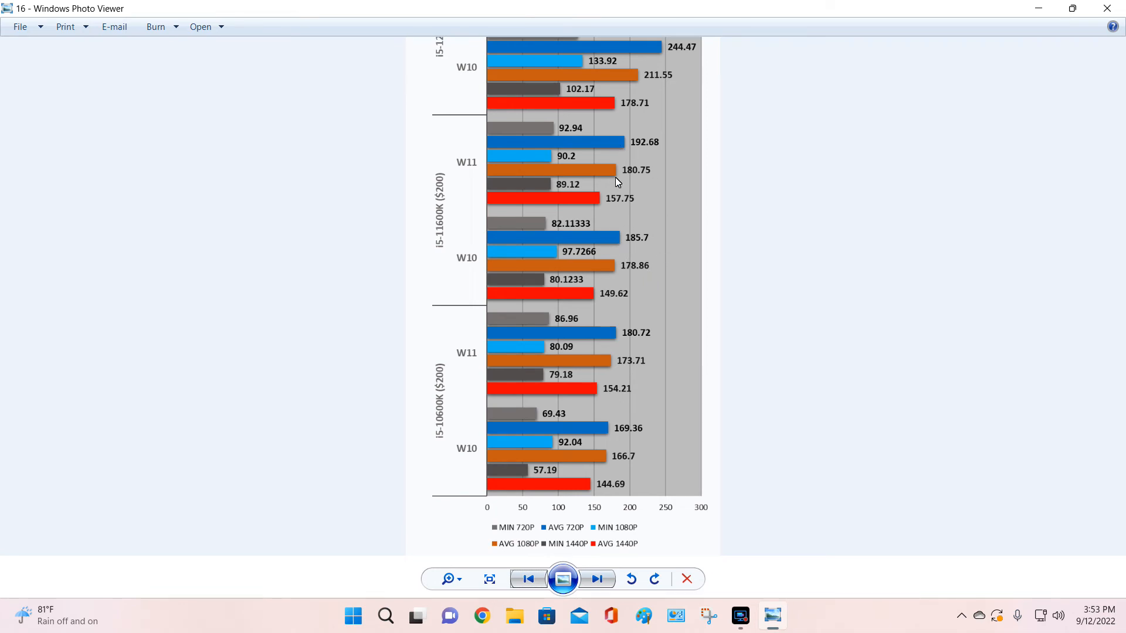
mouse_move(567, 300)
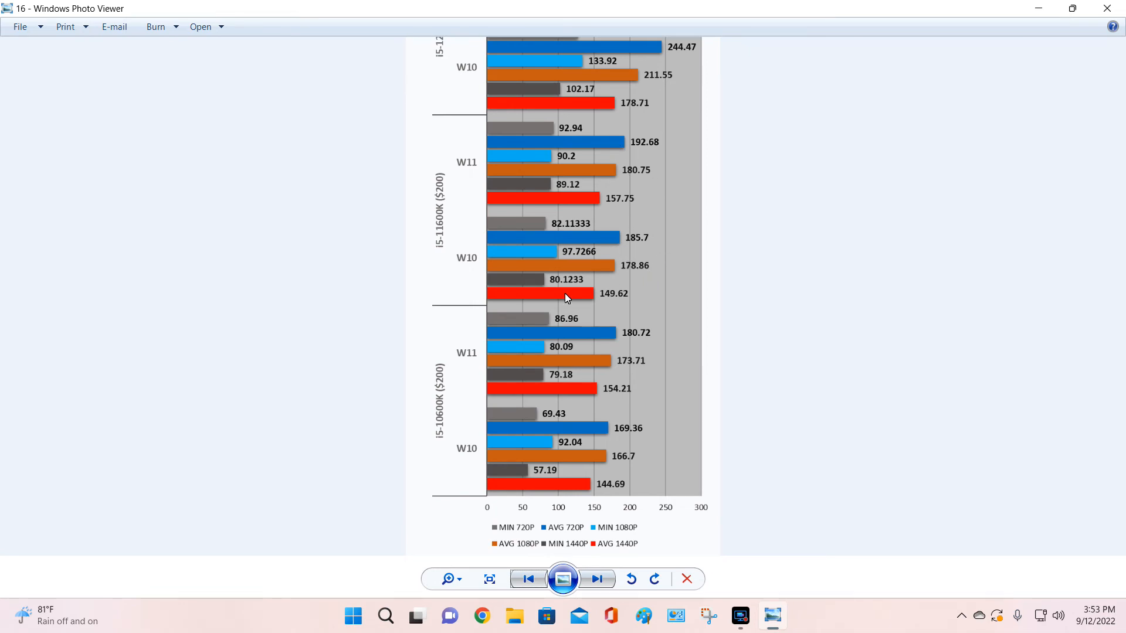
mouse_move(600, 219)
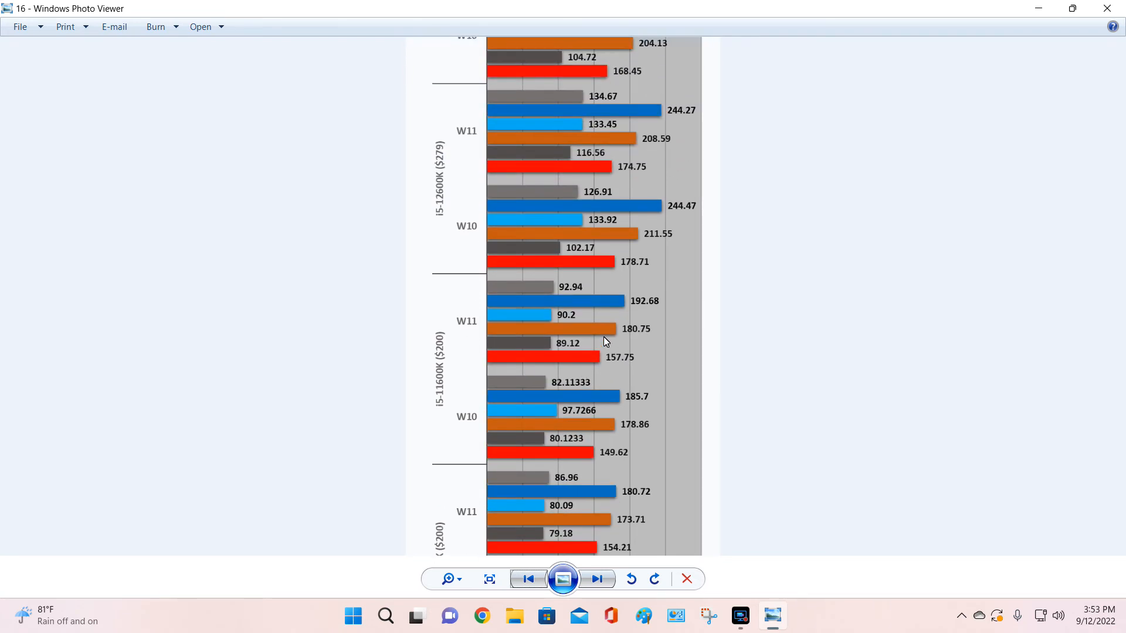
scroll(down, 3)
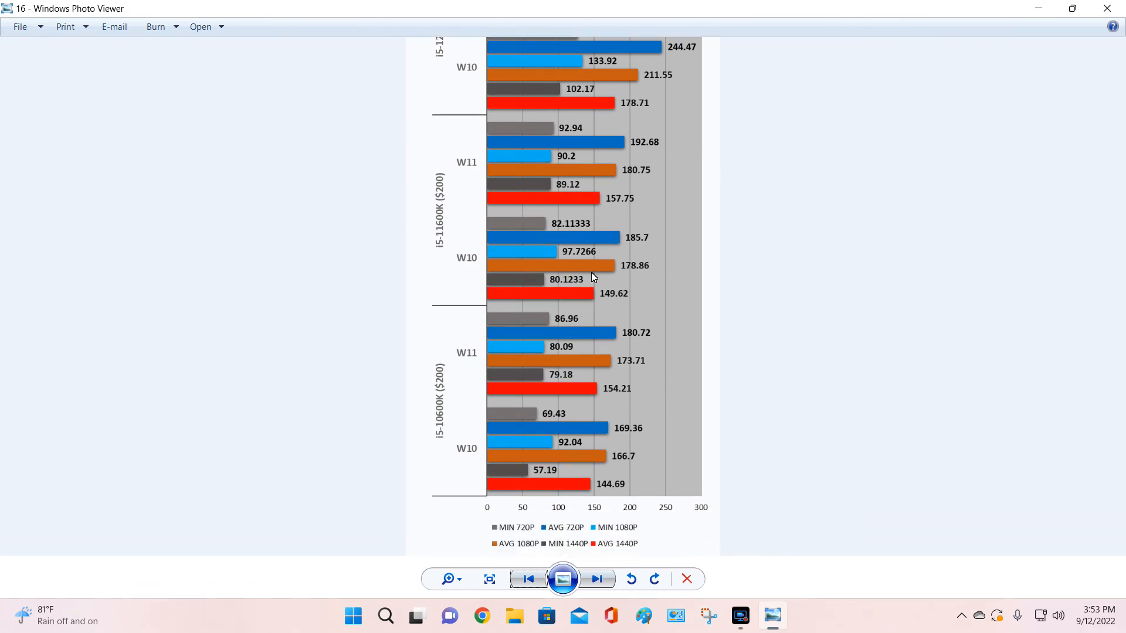
mouse_move(588, 307)
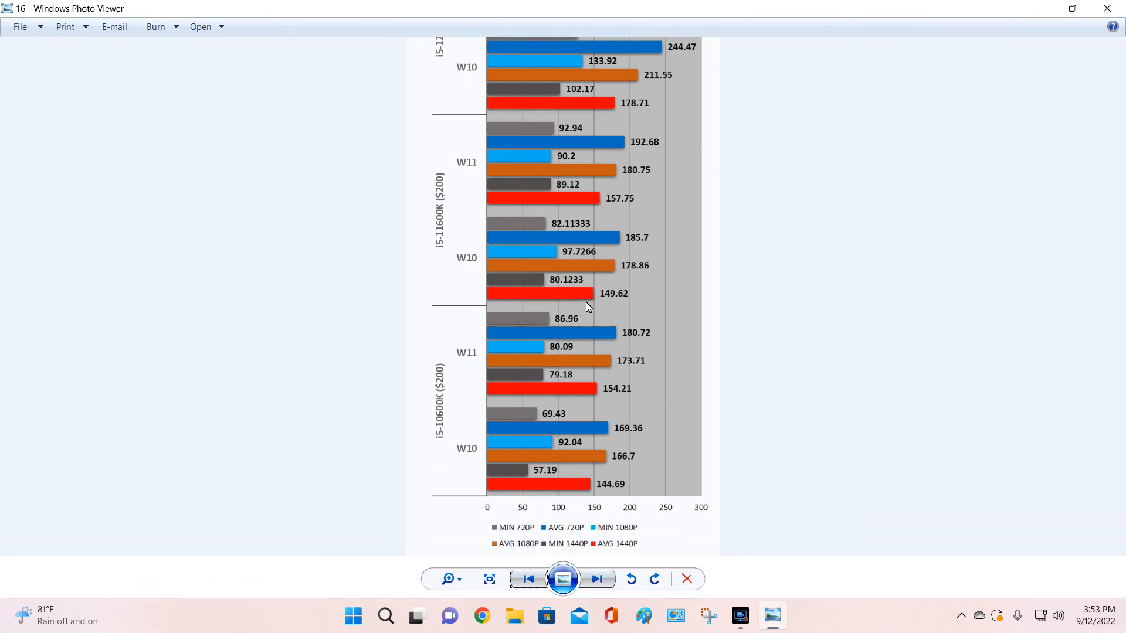
mouse_move(599, 579)
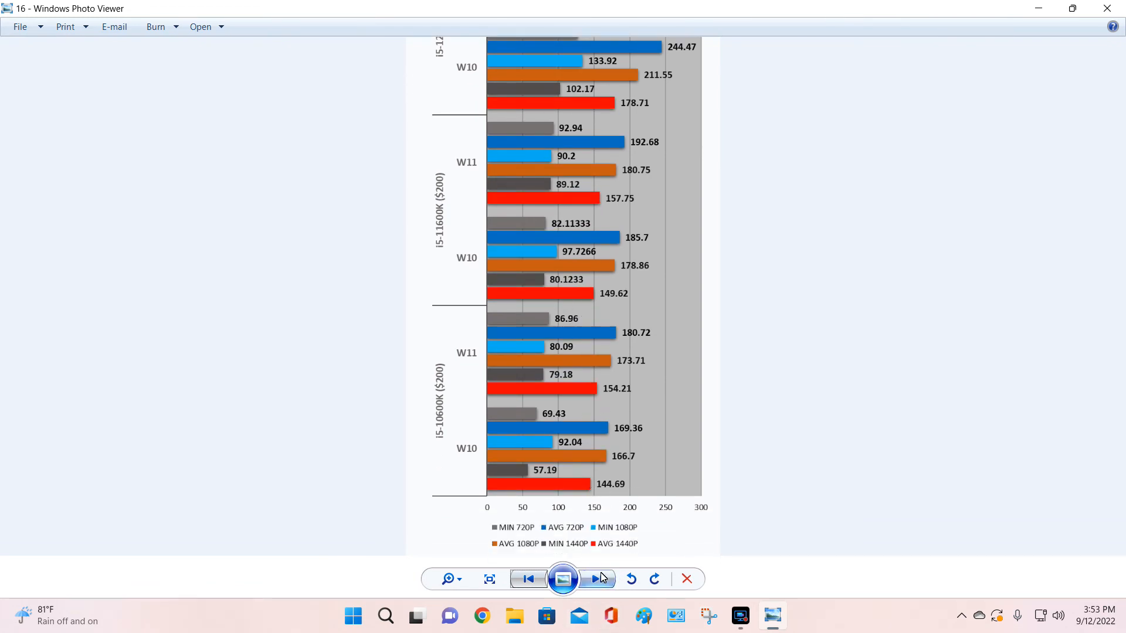
Advance to the next benchmark chart, AoS: Escalation.
click(597, 578)
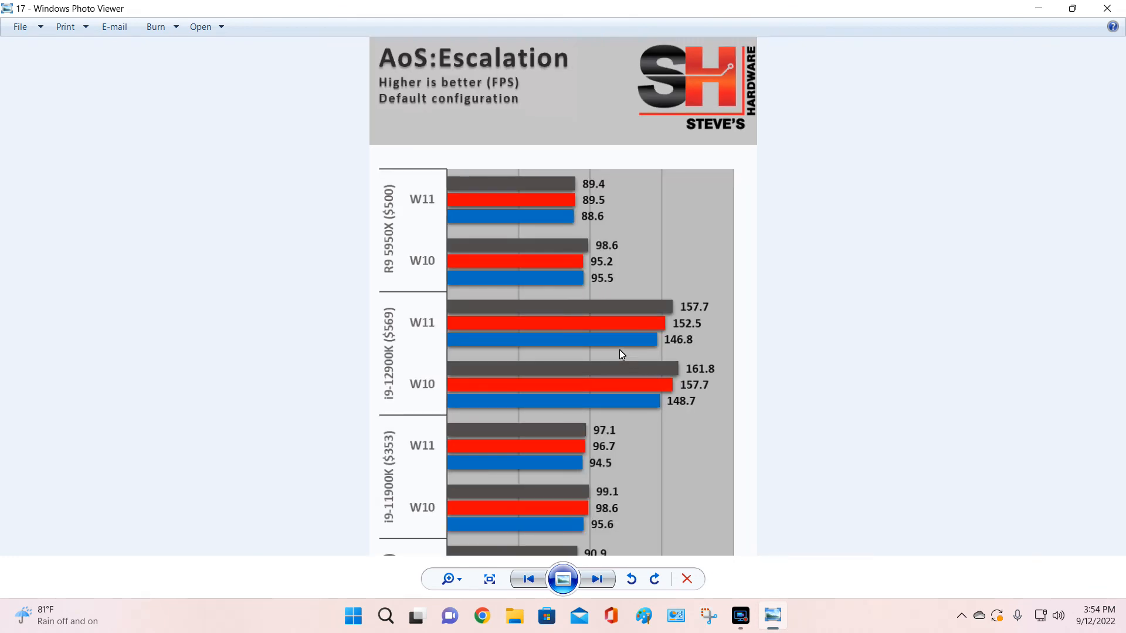
Scroll down the AoS: Escalation chart to the R9 5950X, i9-12900K and i9-11900K results.
scroll(down, 3)
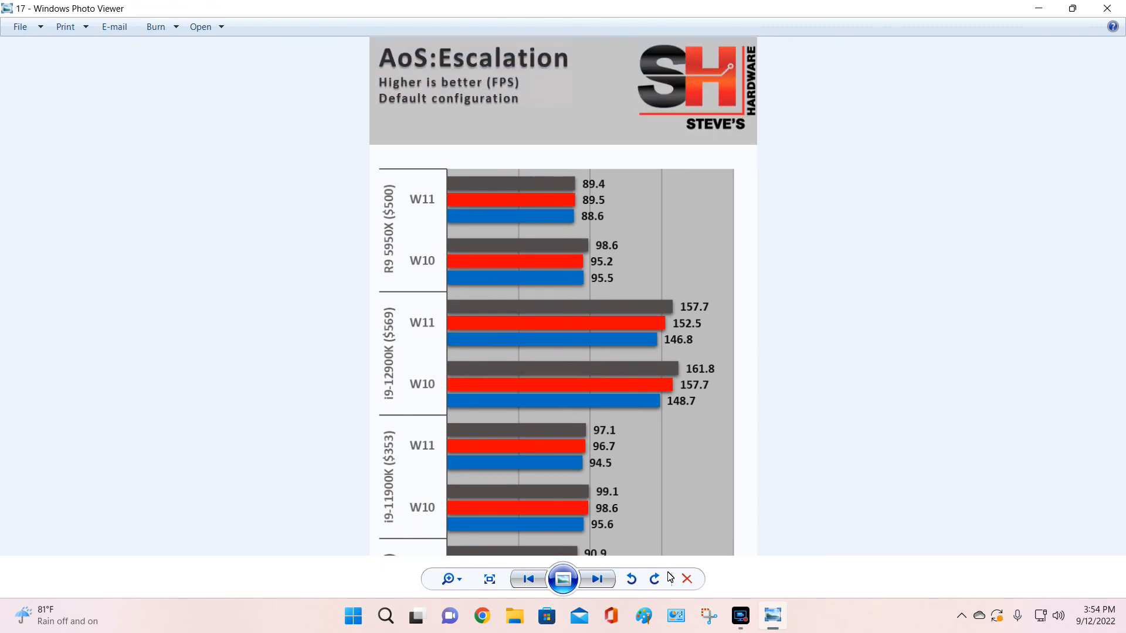
scroll(down, 3)
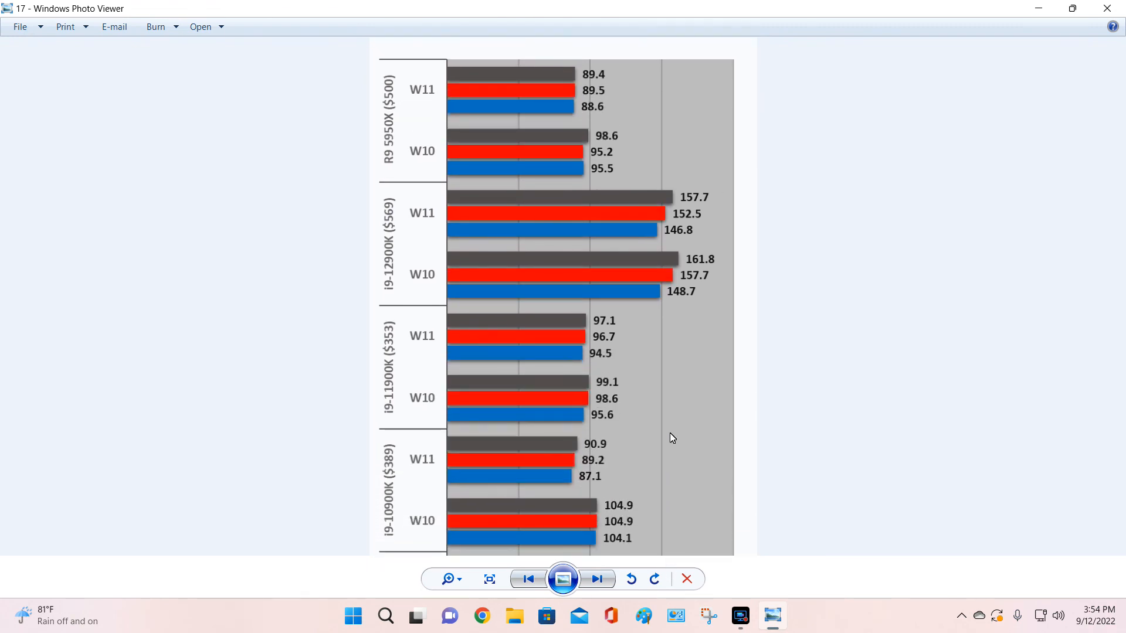
mouse_move(648, 388)
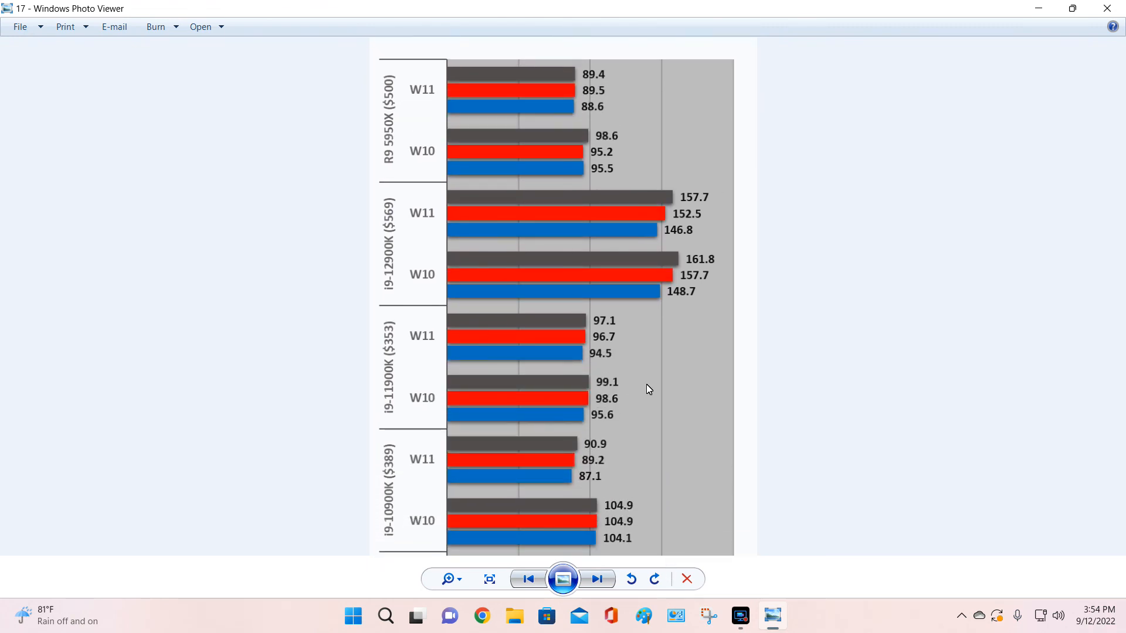
scroll(down, 3)
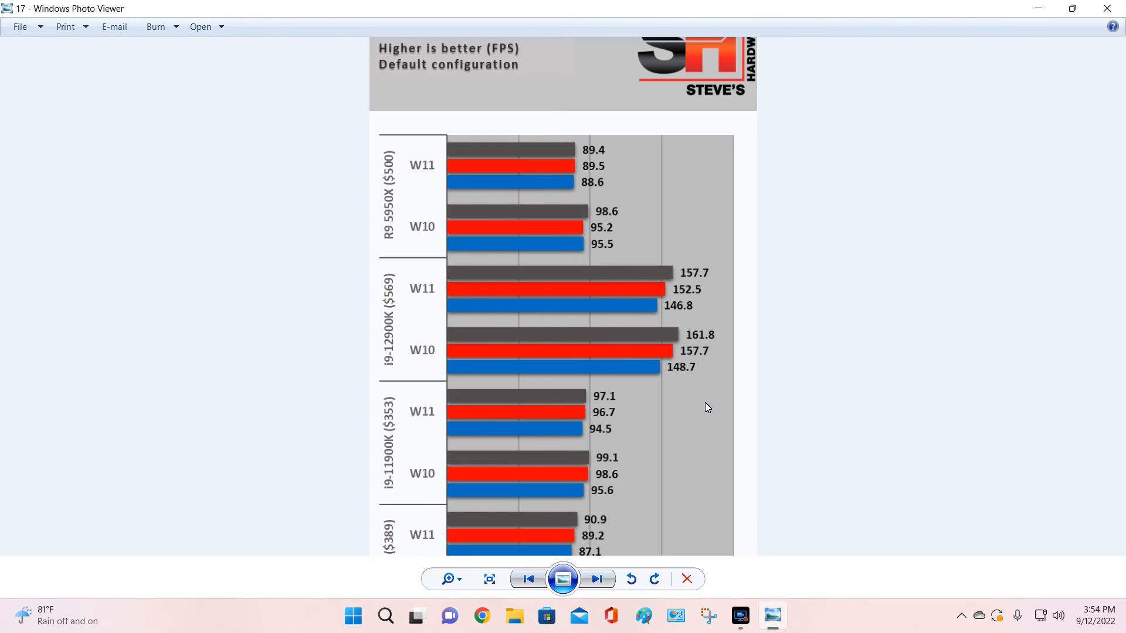
scroll(down, 3)
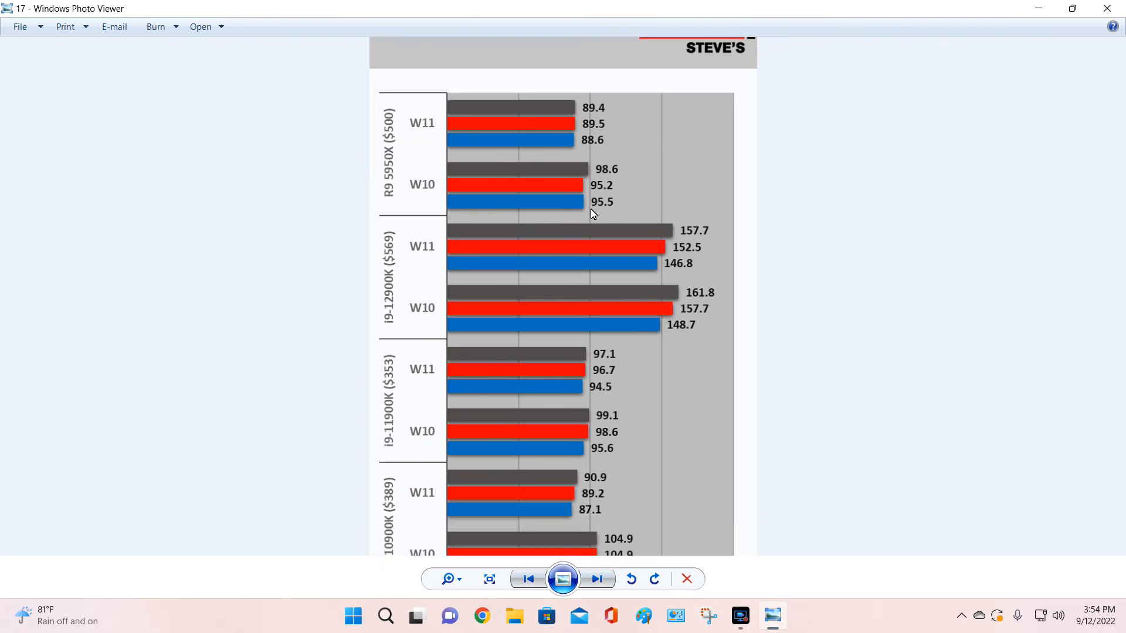
mouse_move(629, 316)
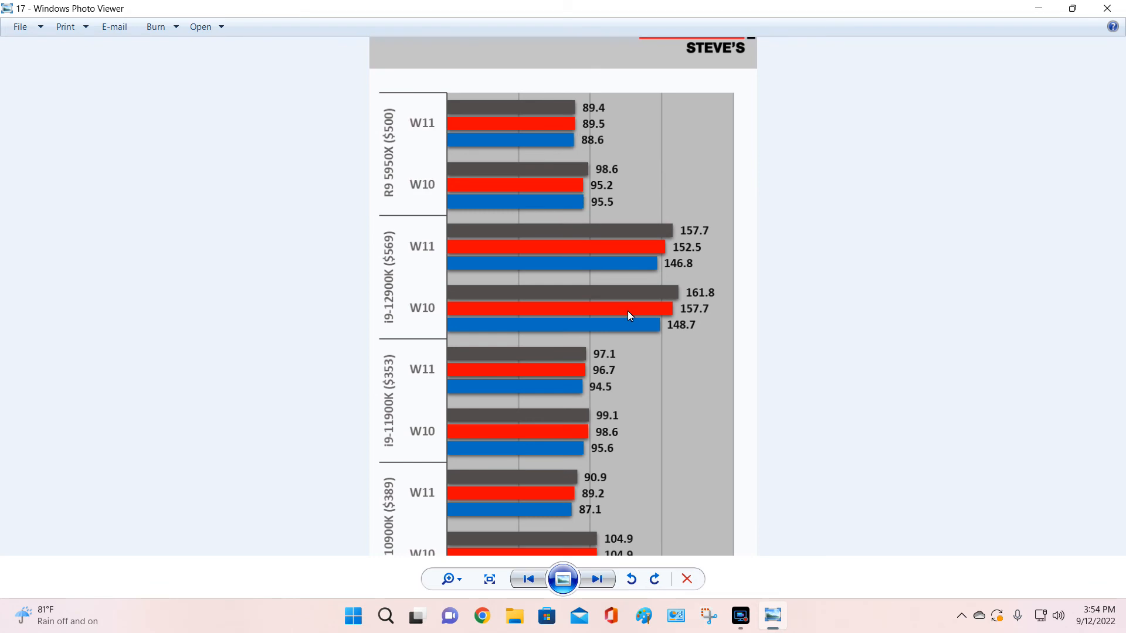
scroll(down, 3)
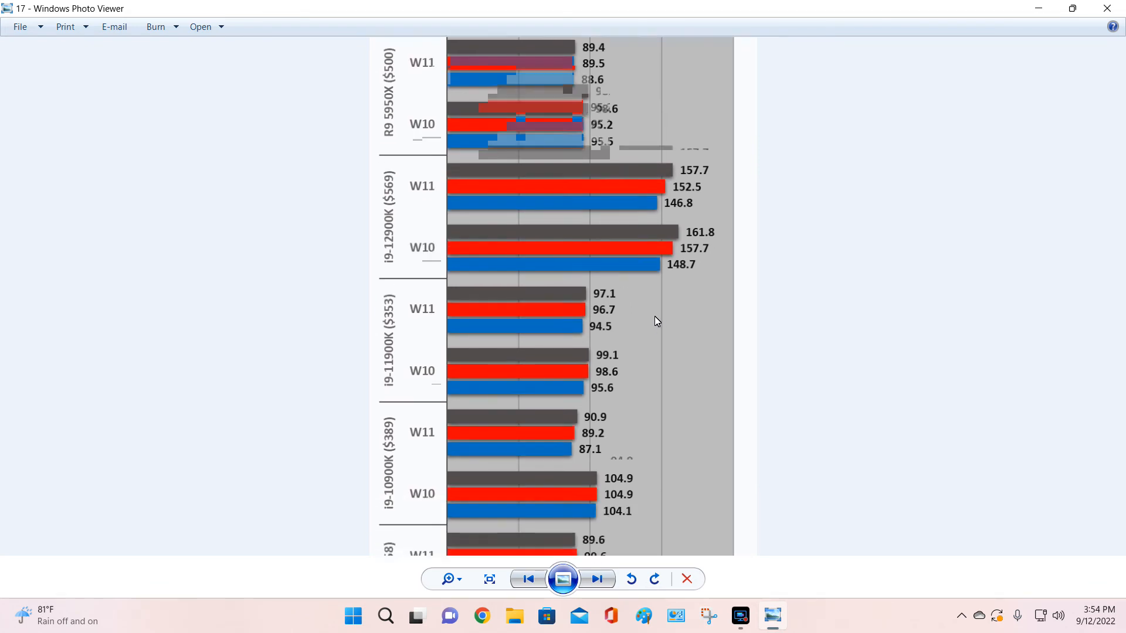
scroll(down, 3)
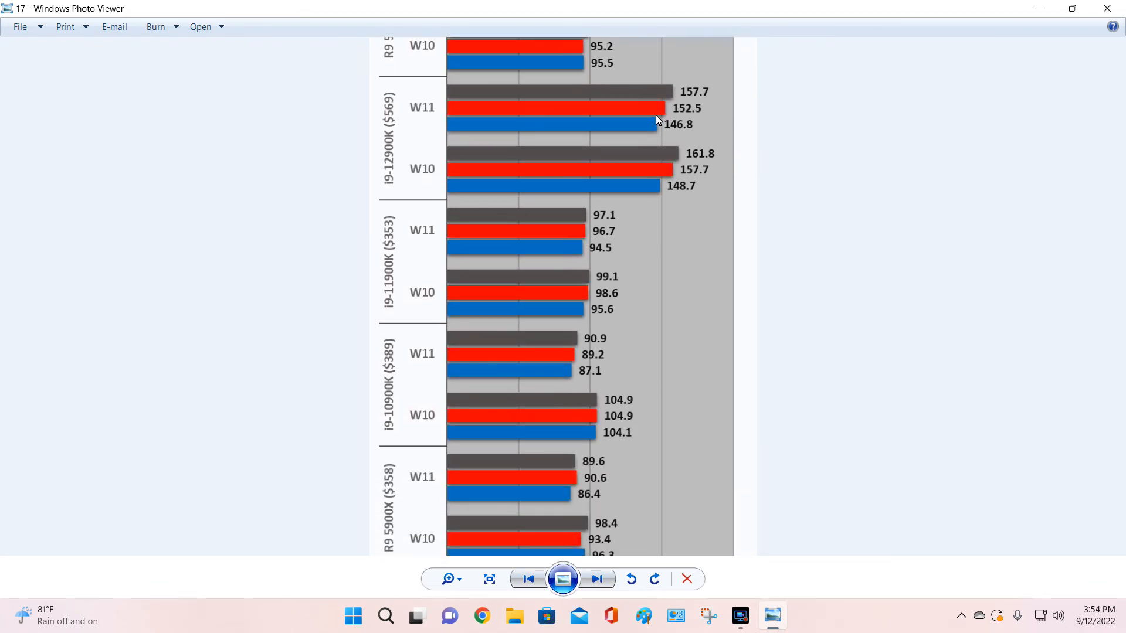
scroll(down, 3)
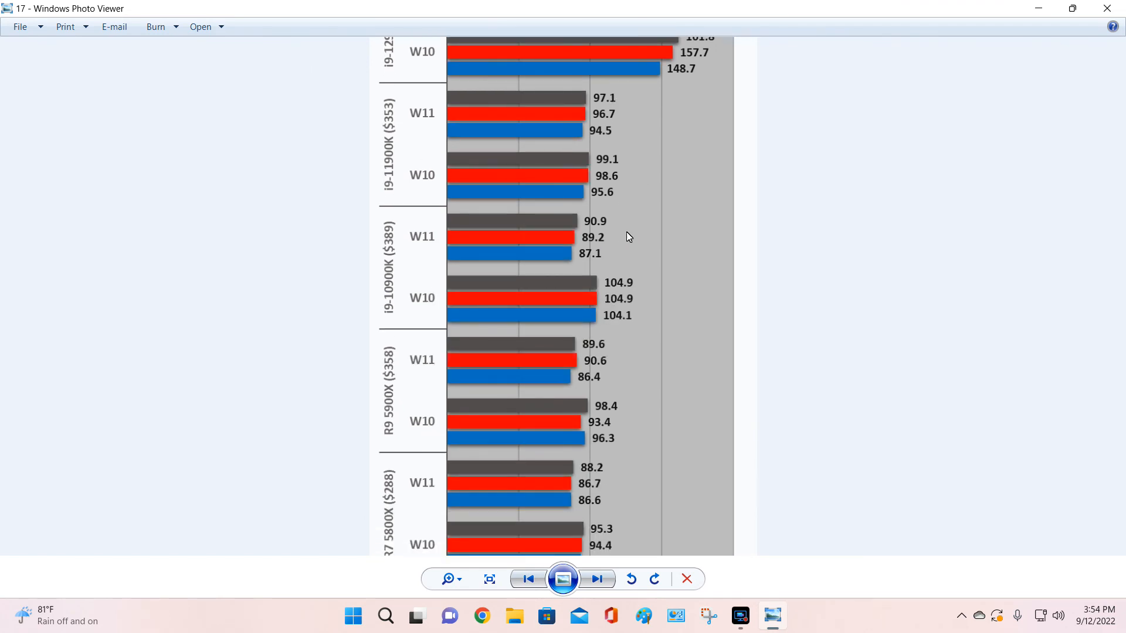
mouse_move(616, 529)
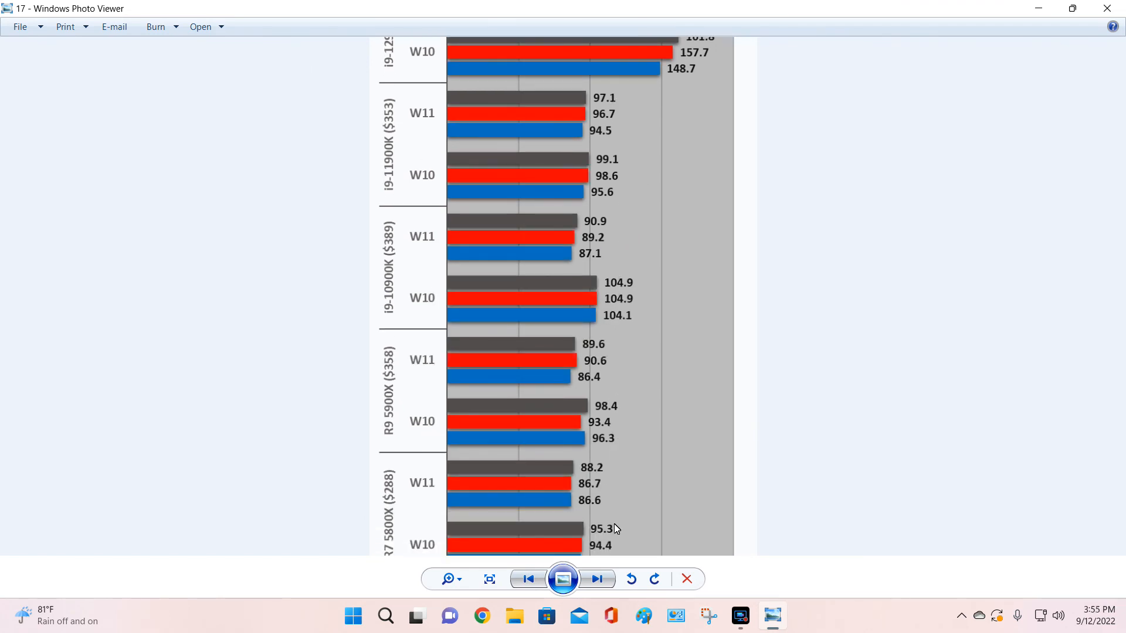
scroll(down, 3)
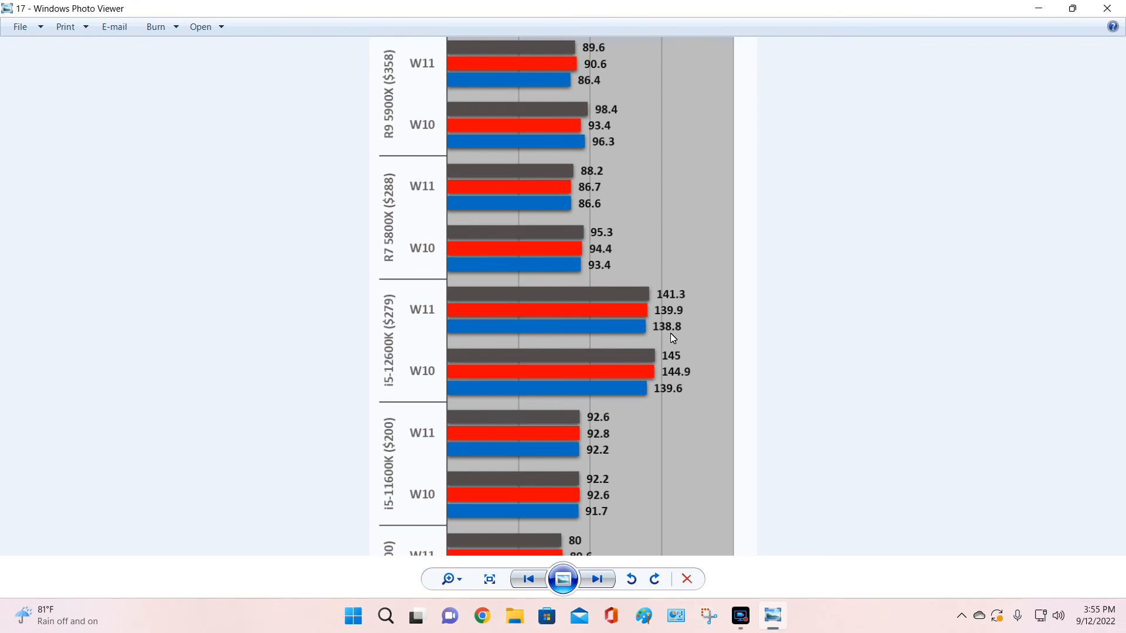
mouse_move(601, 483)
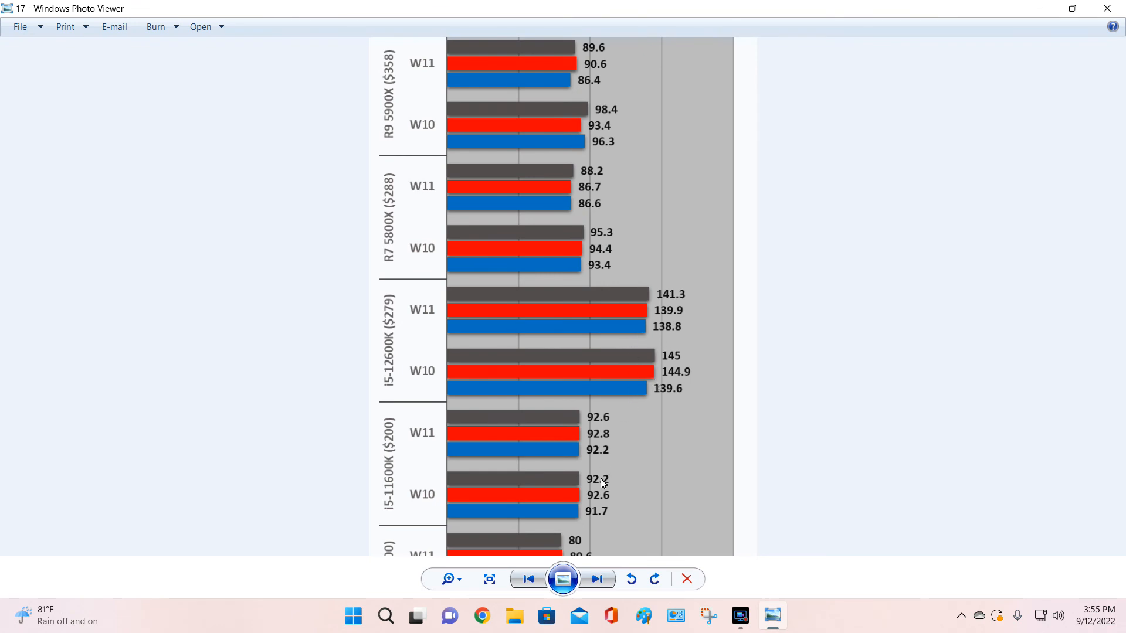
scroll(down, 3)
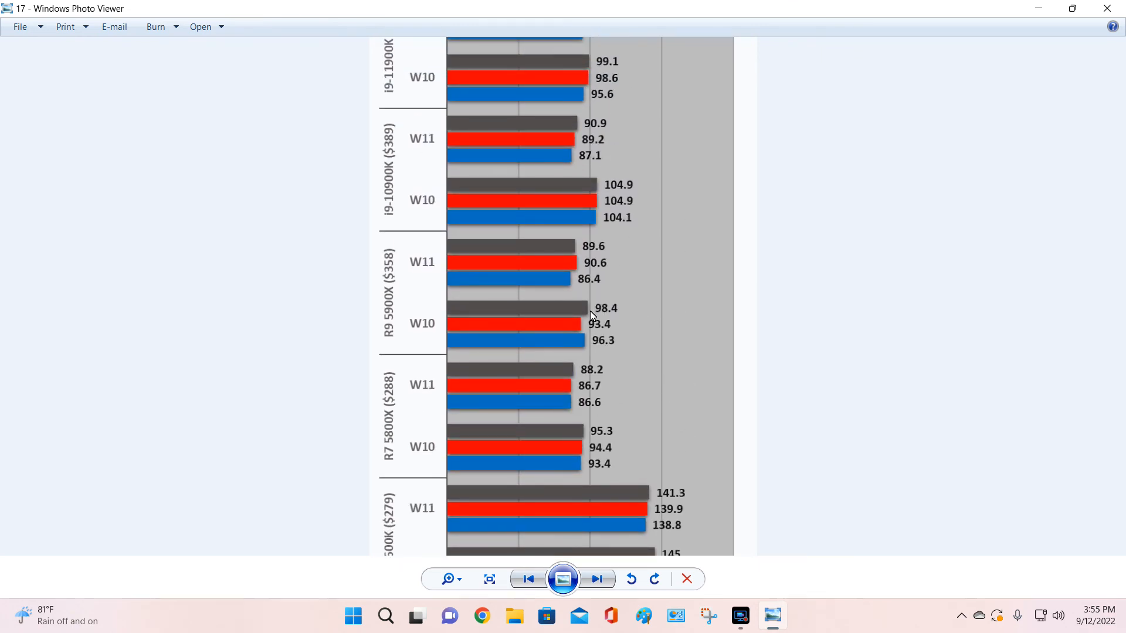
mouse_move(661, 395)
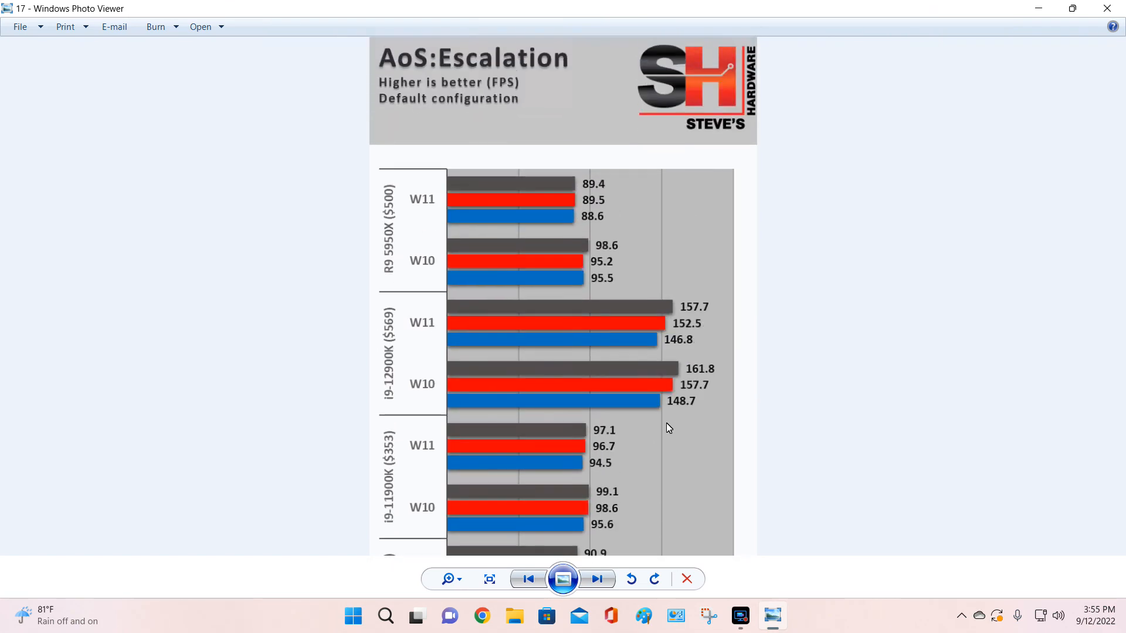
mouse_move(725, 431)
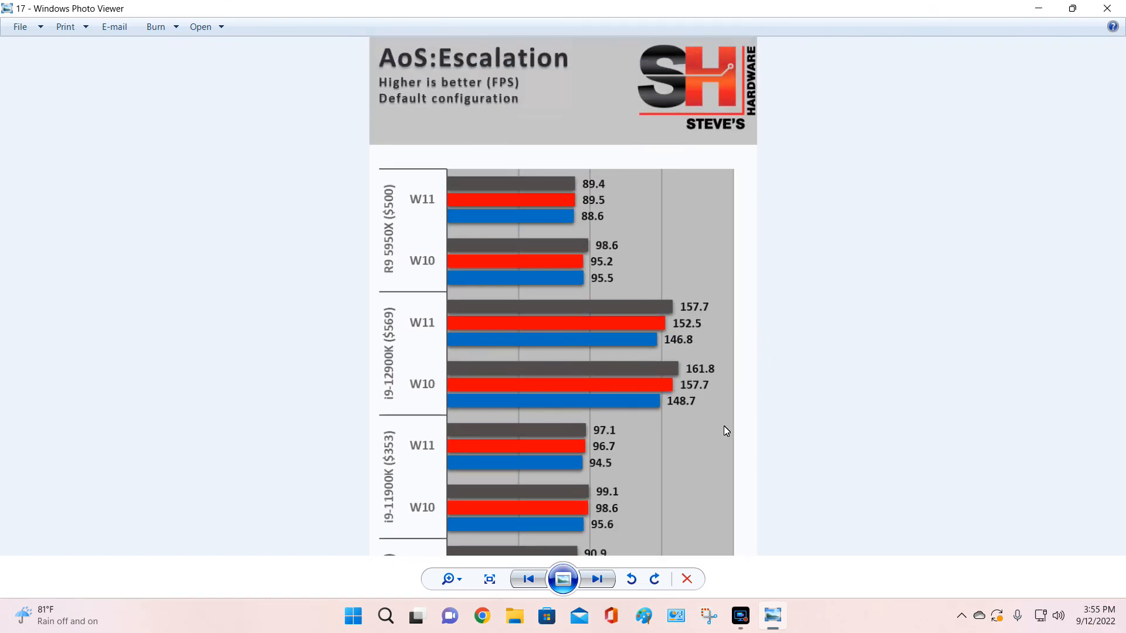
scroll(down, 3)
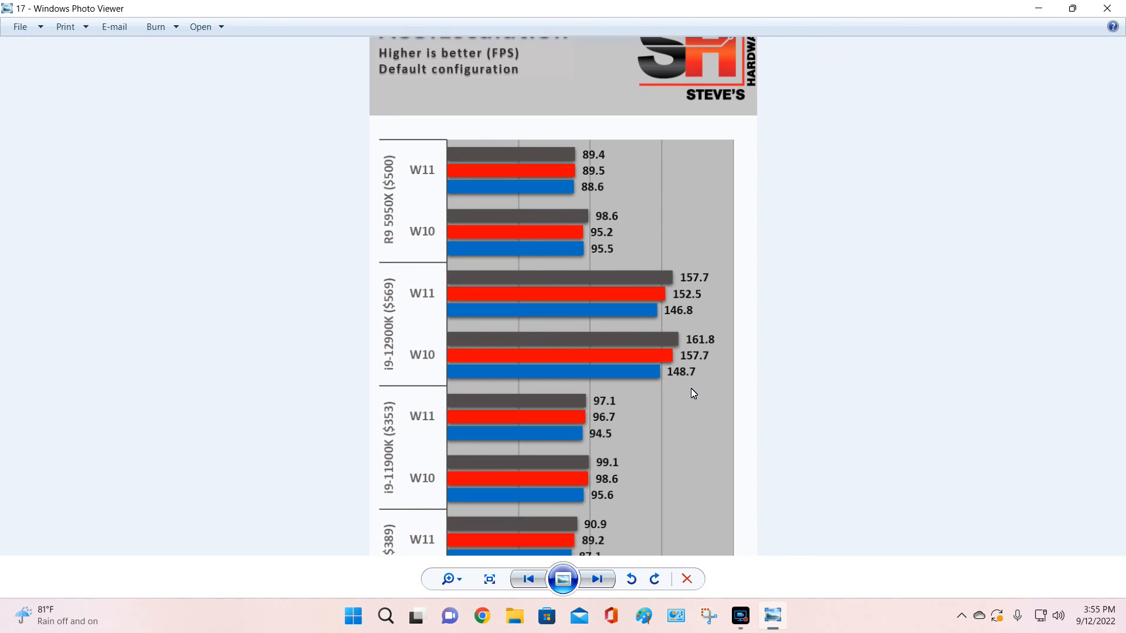
mouse_move(694, 408)
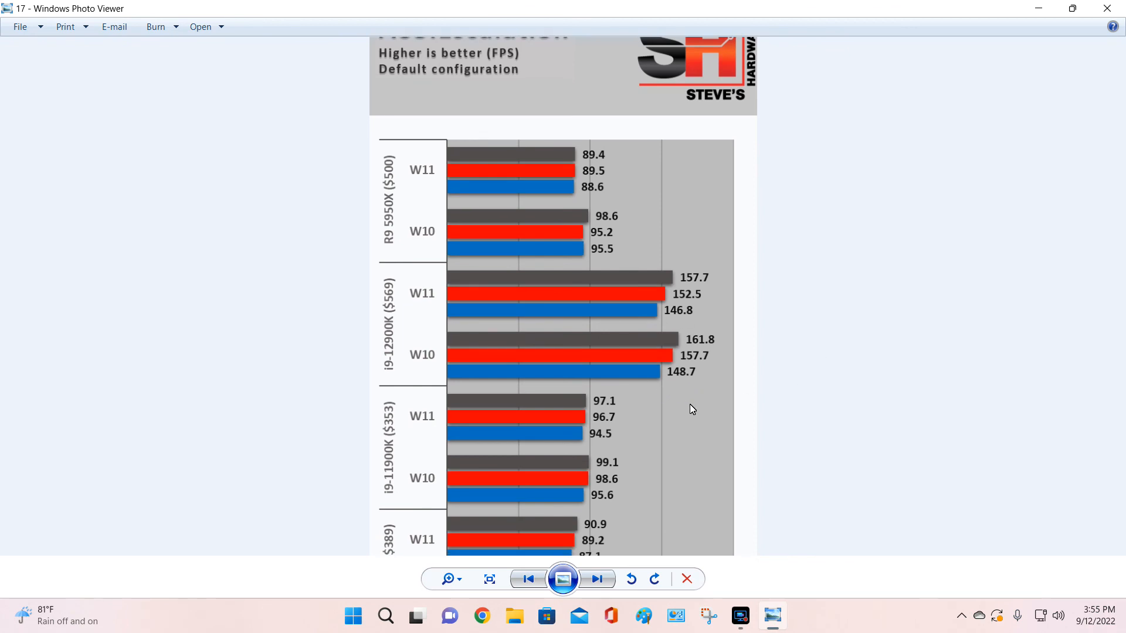
scroll(down, 3)
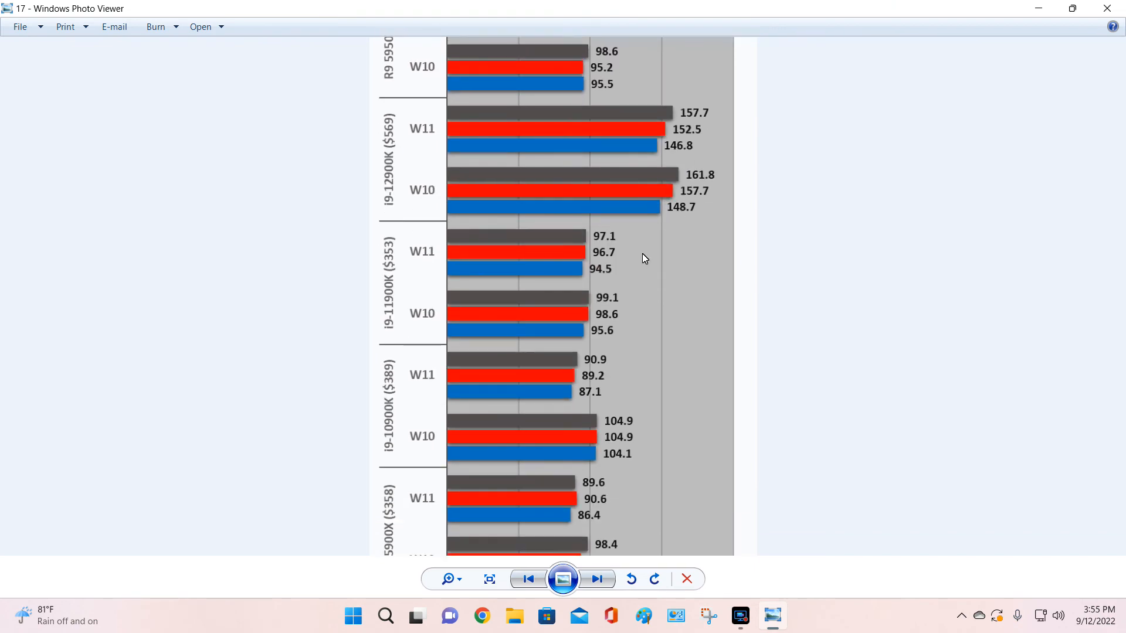
scroll(down, 3)
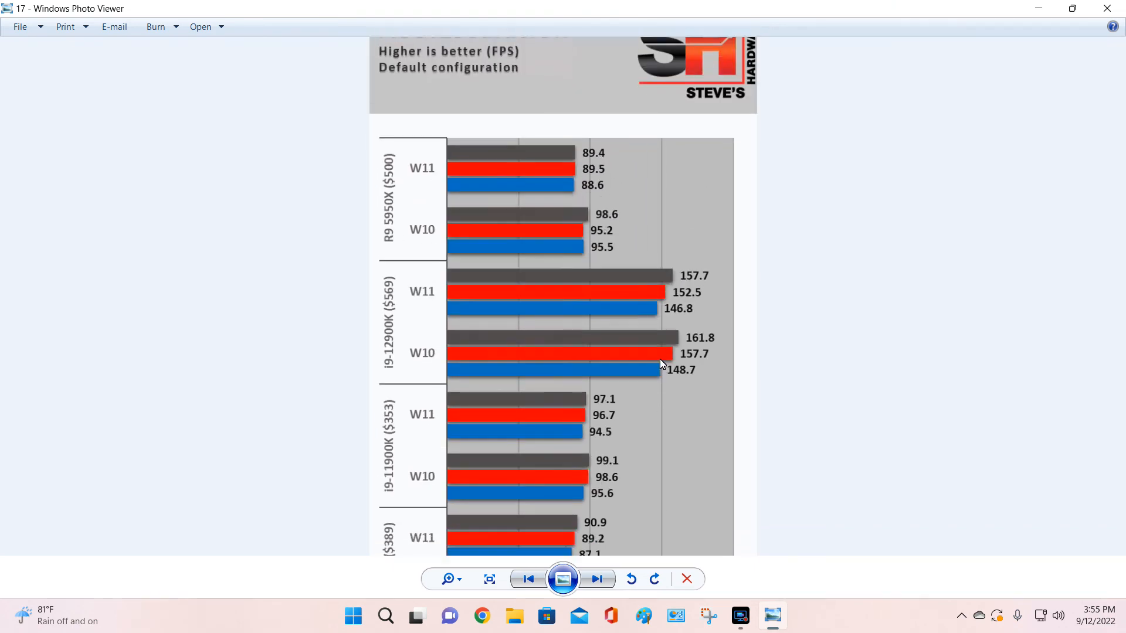
scroll(down, 3)
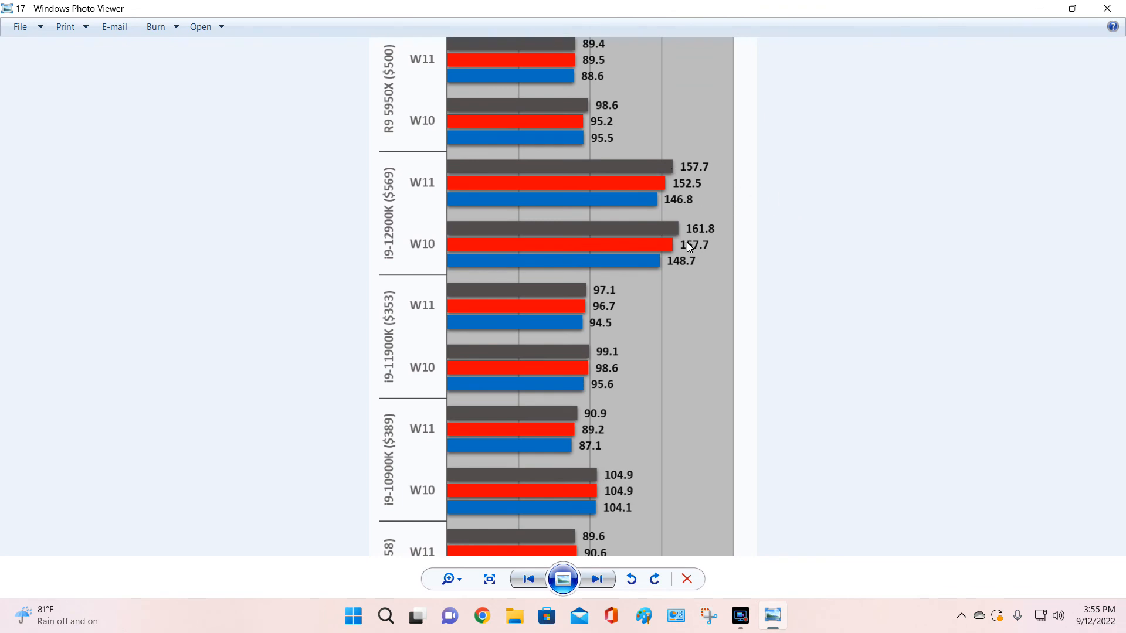
scroll(down, 3)
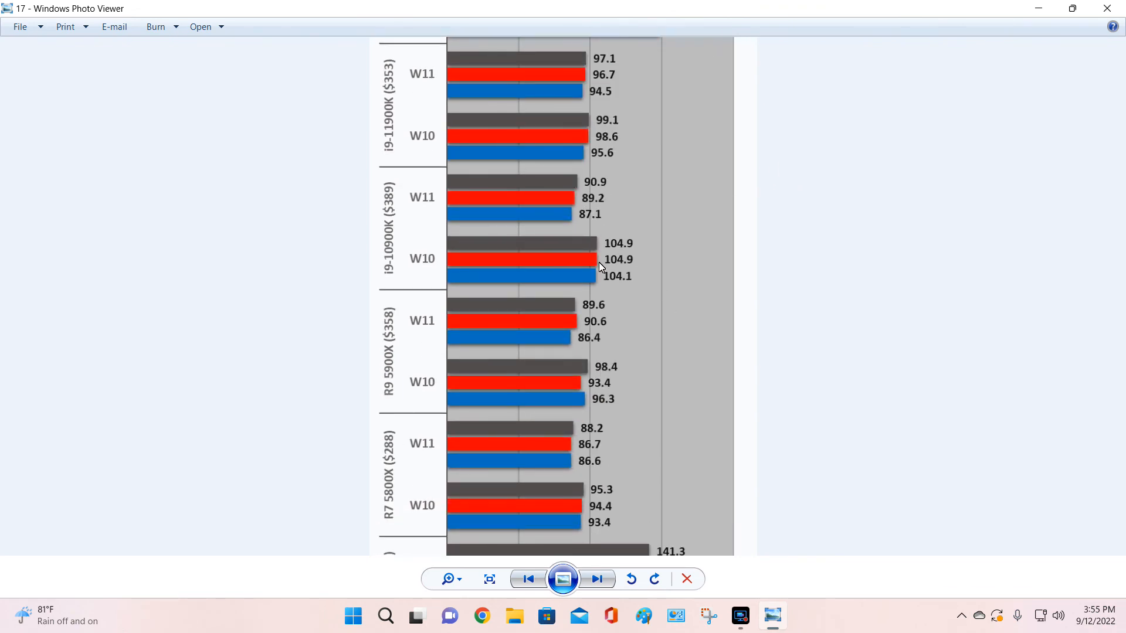
mouse_move(610, 312)
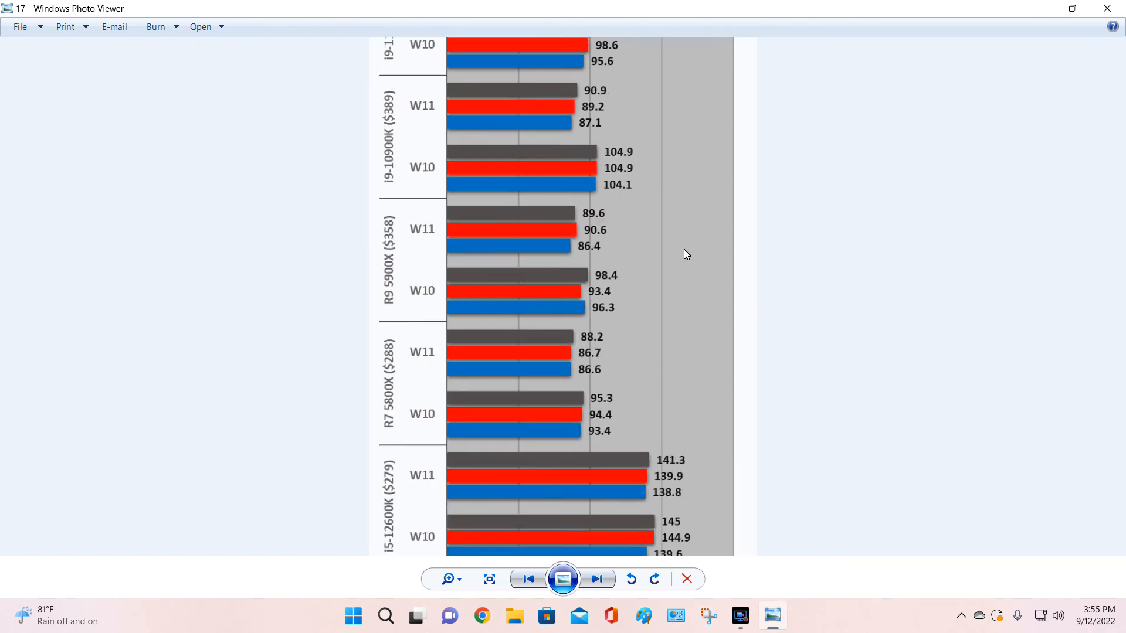
scroll(down, 3)
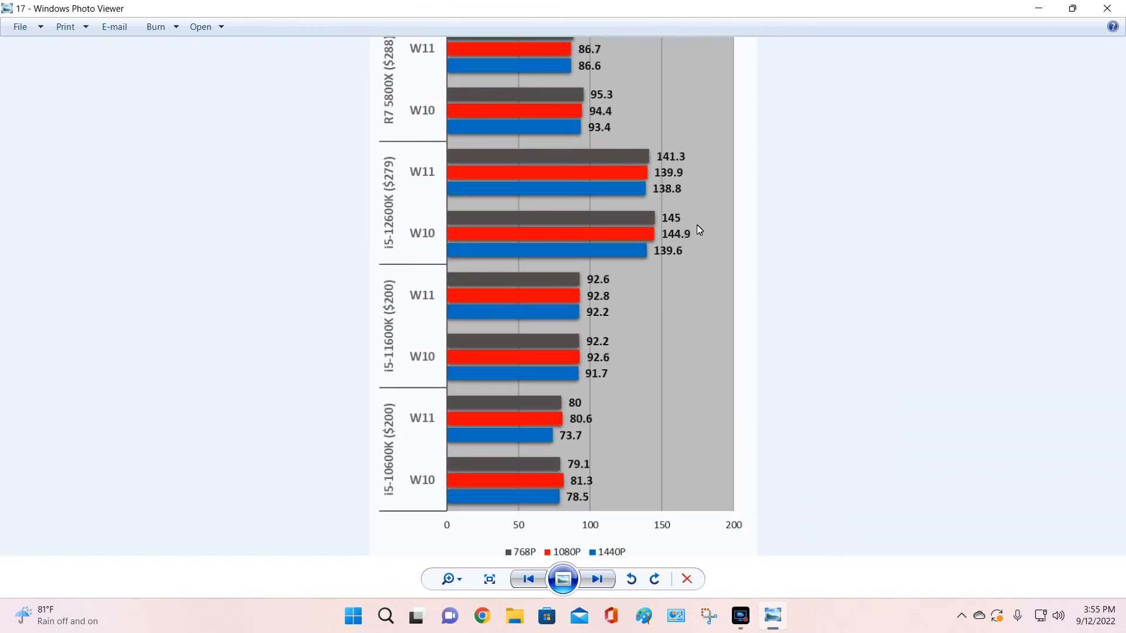
mouse_move(673, 342)
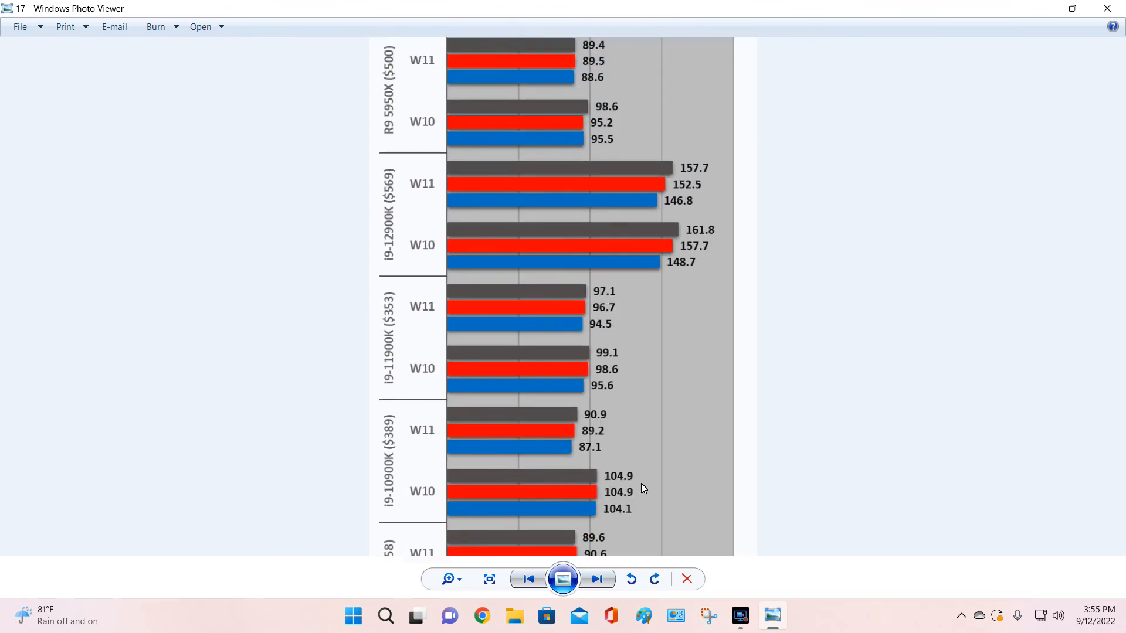
scroll(down, 3)
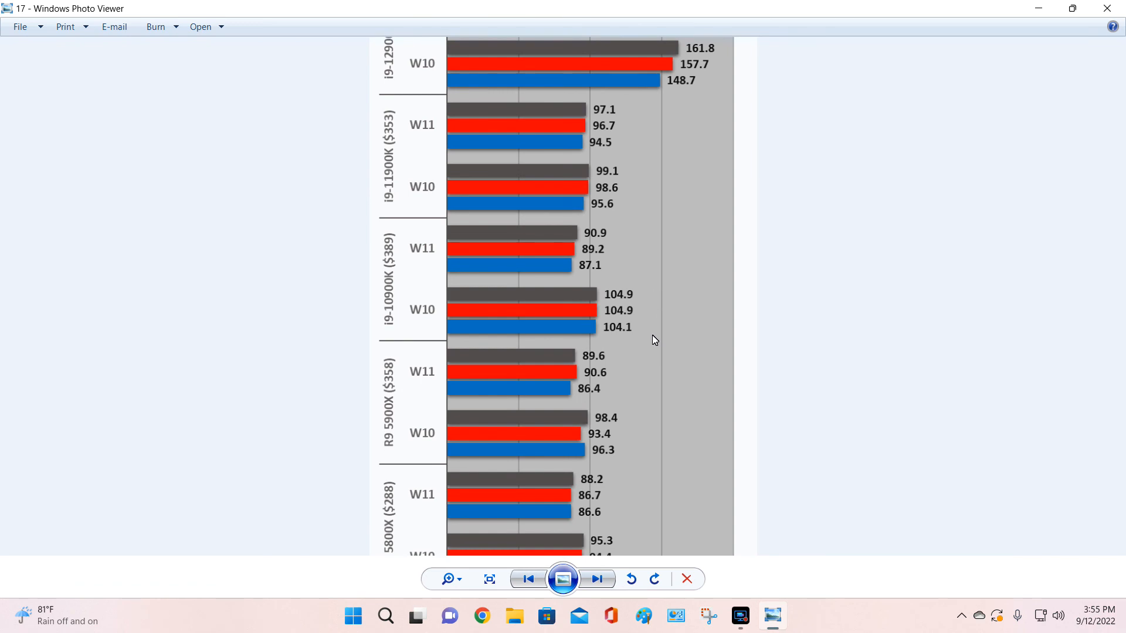
click(597, 578)
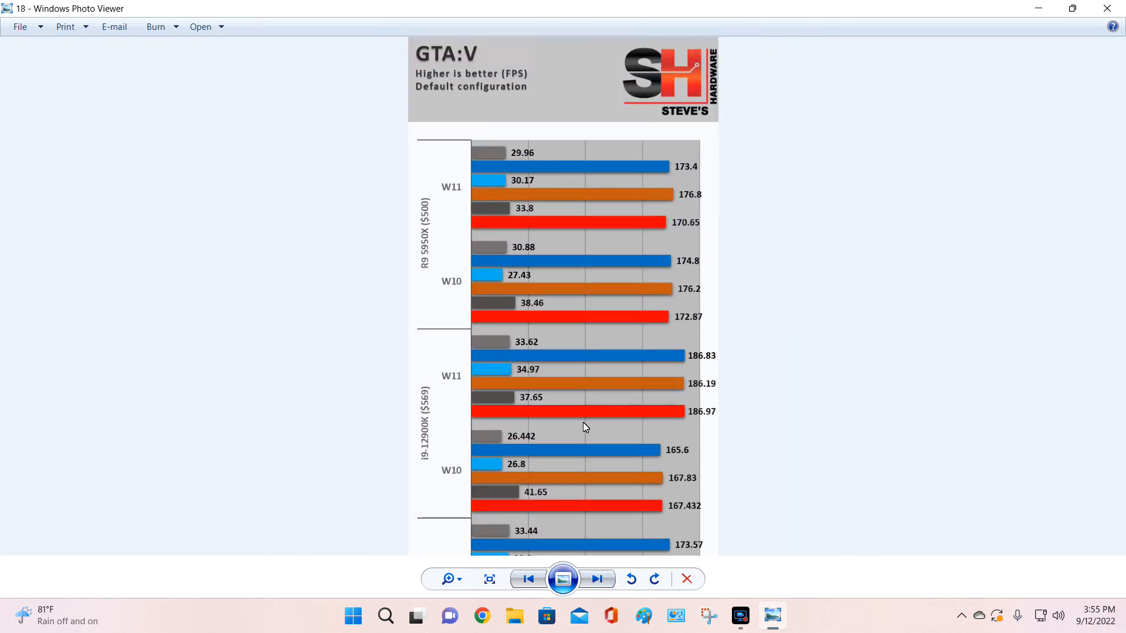
mouse_move(575, 400)
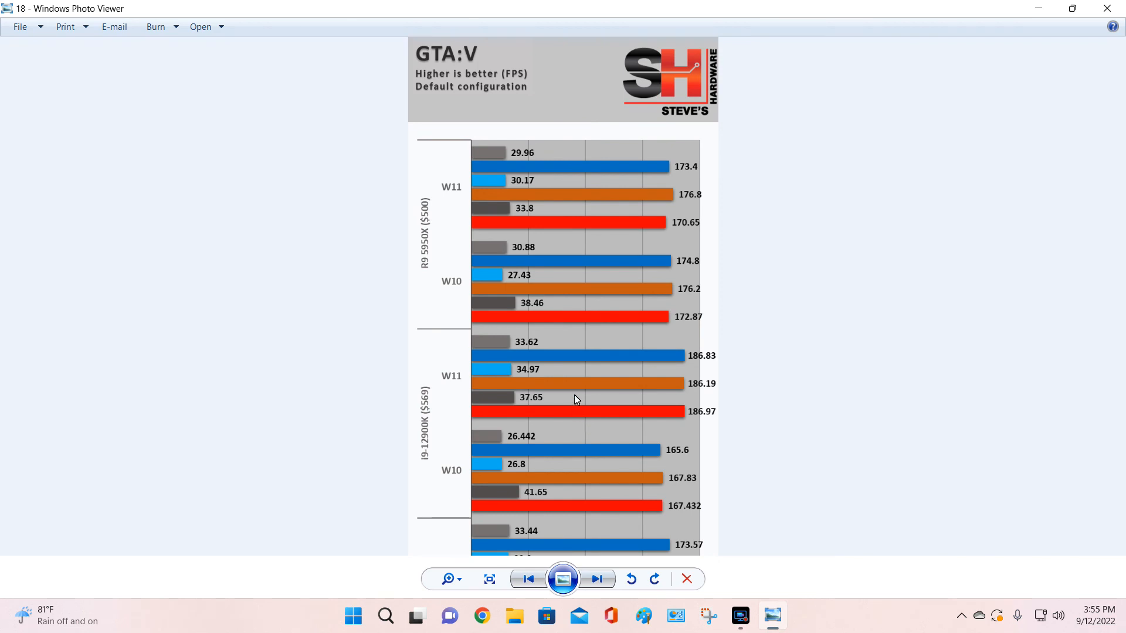
mouse_move(690, 339)
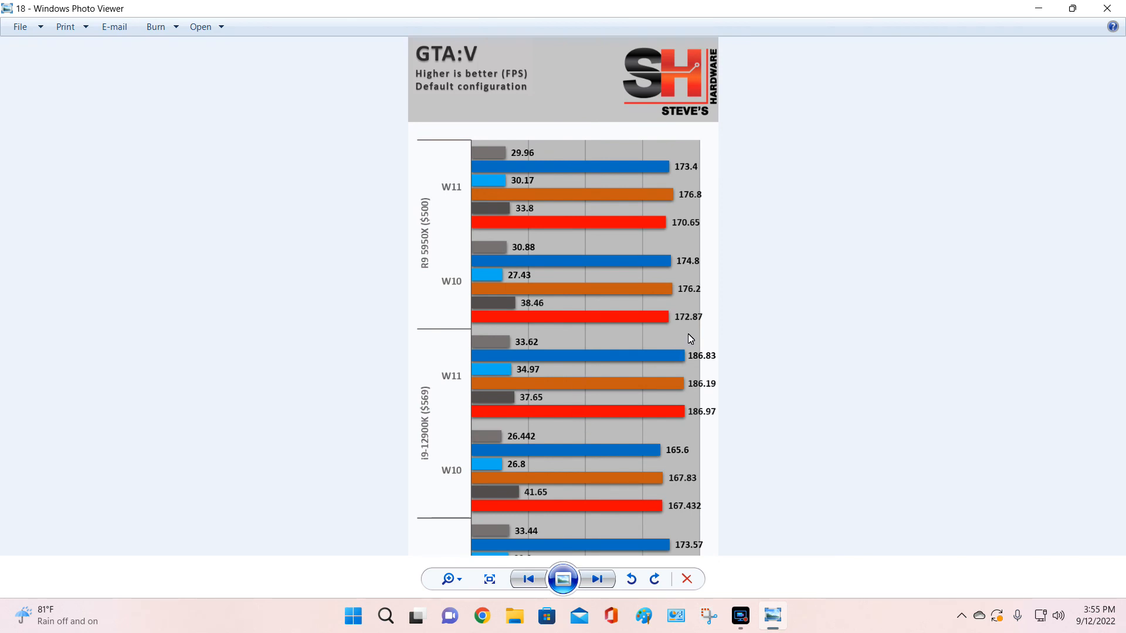
mouse_move(706, 178)
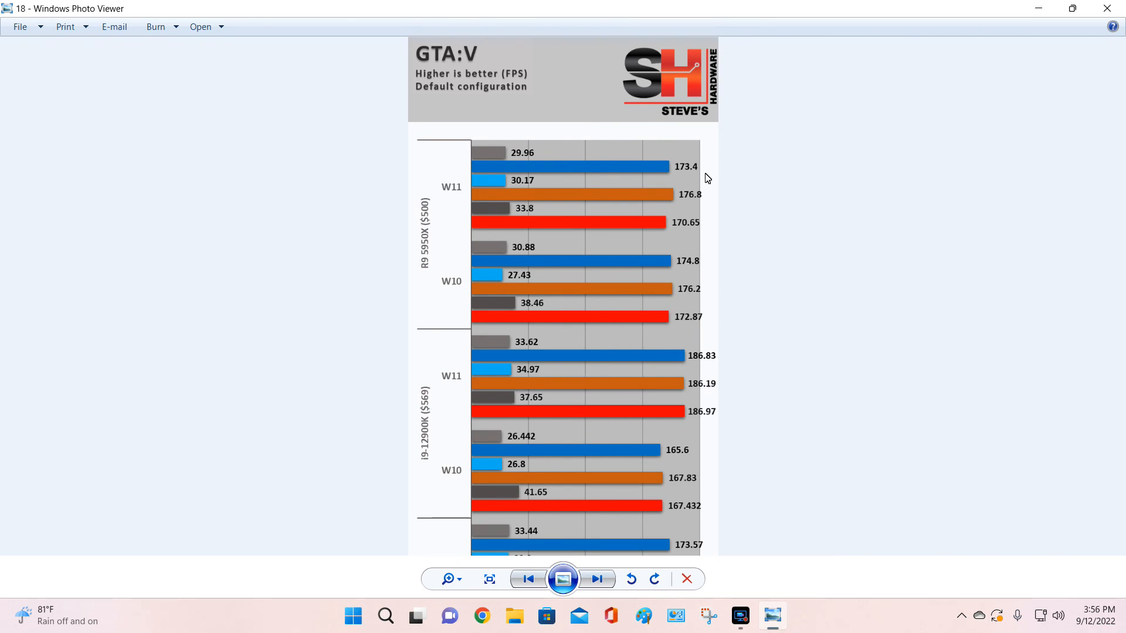
scroll(down, 3)
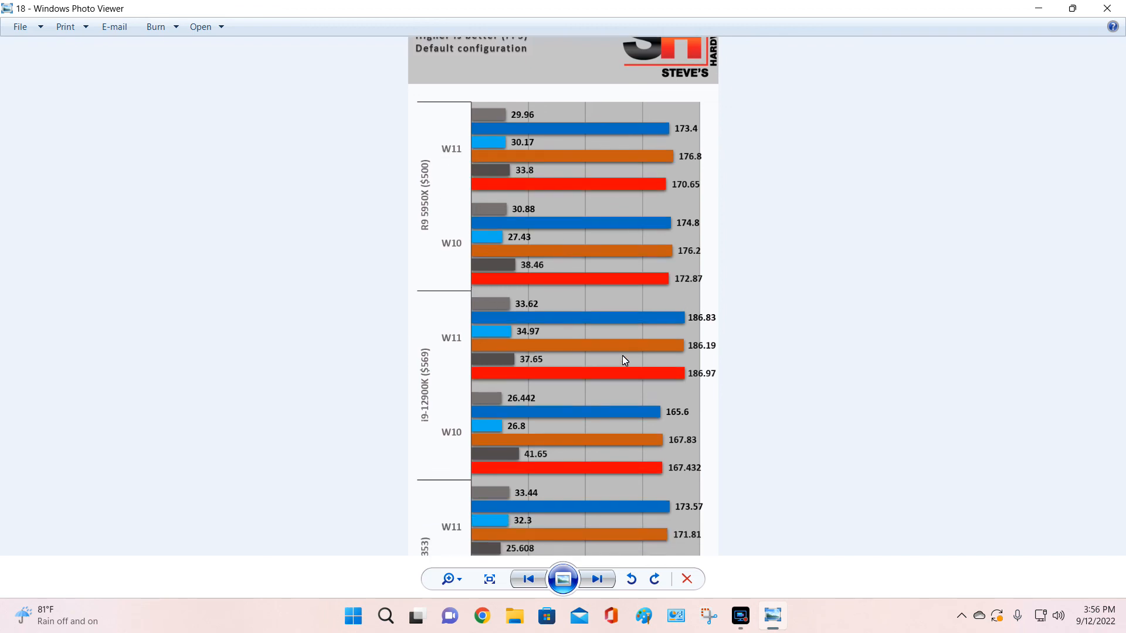
scroll(down, 3)
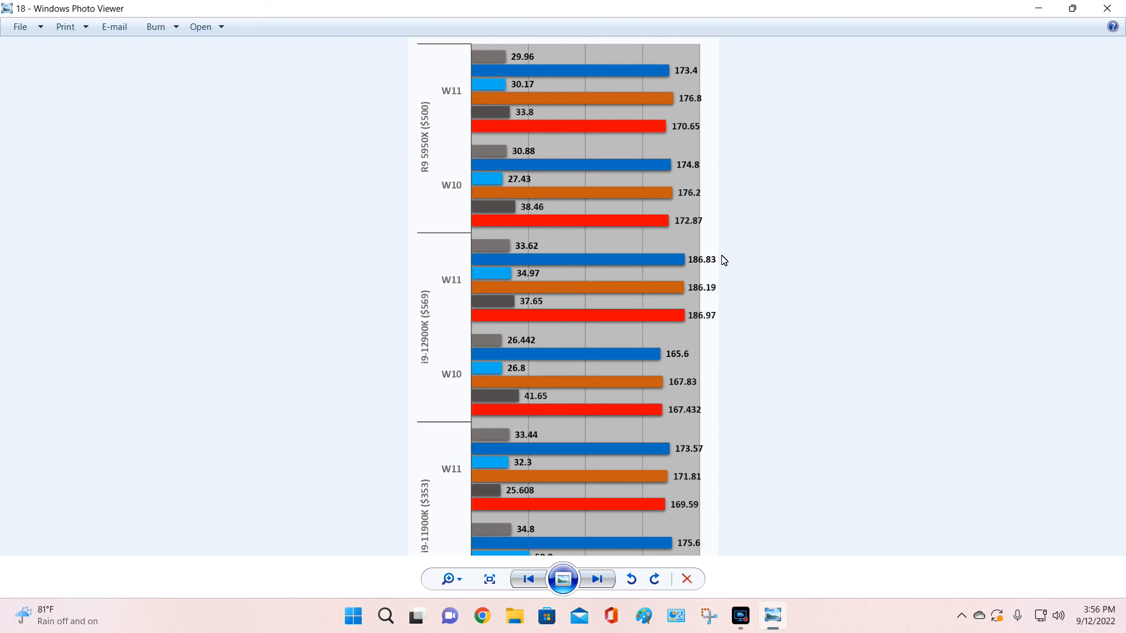
scroll(down, 3)
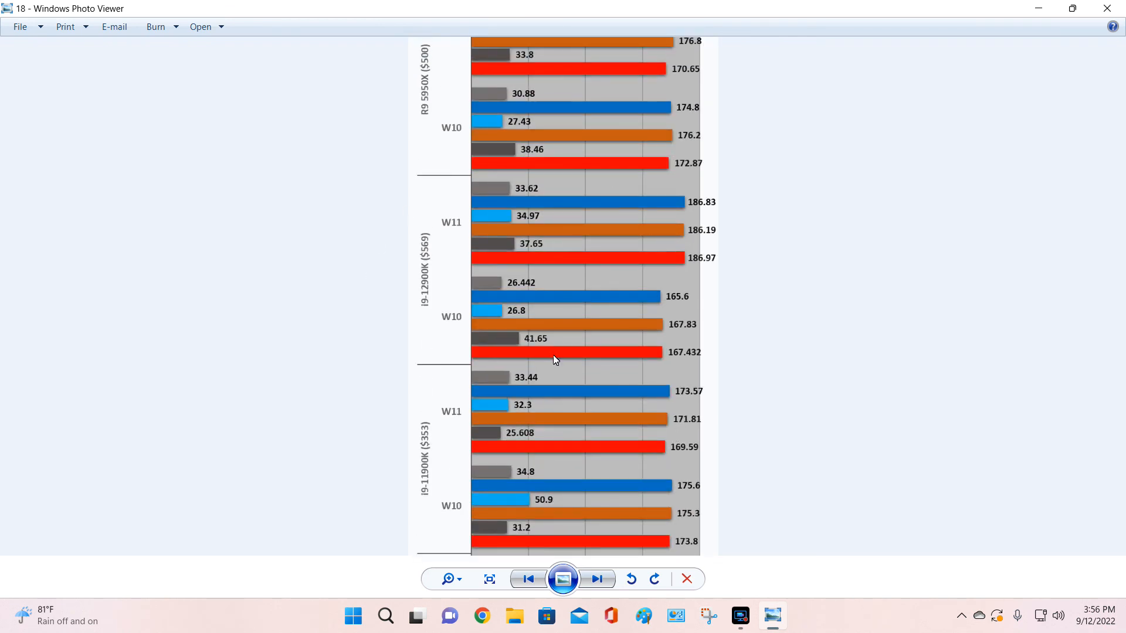
scroll(down, 3)
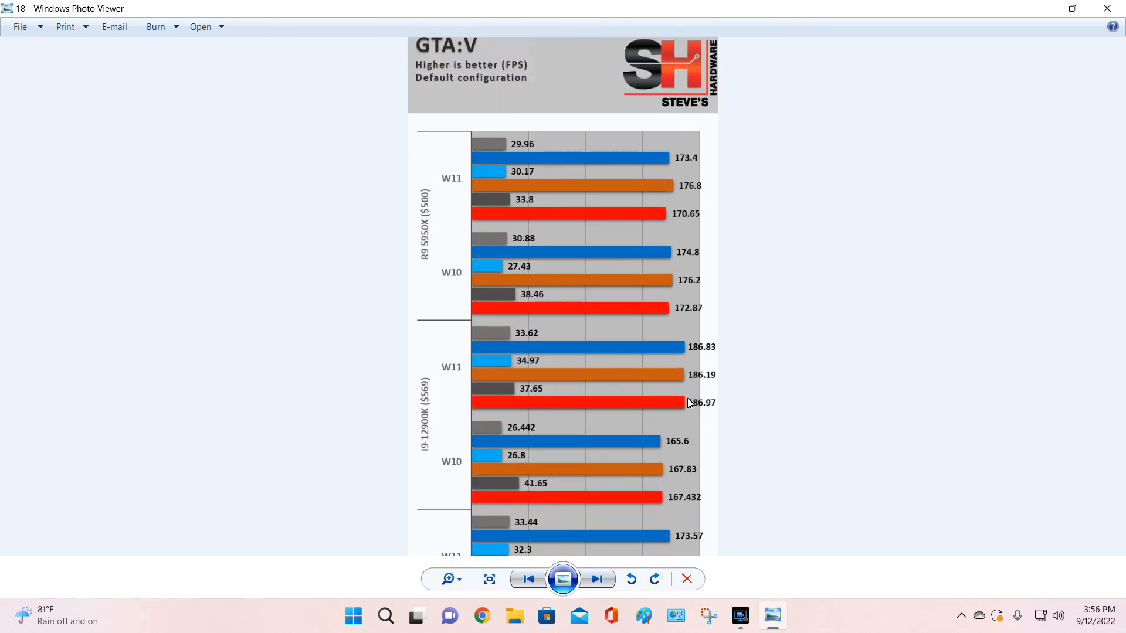
mouse_move(660, 424)
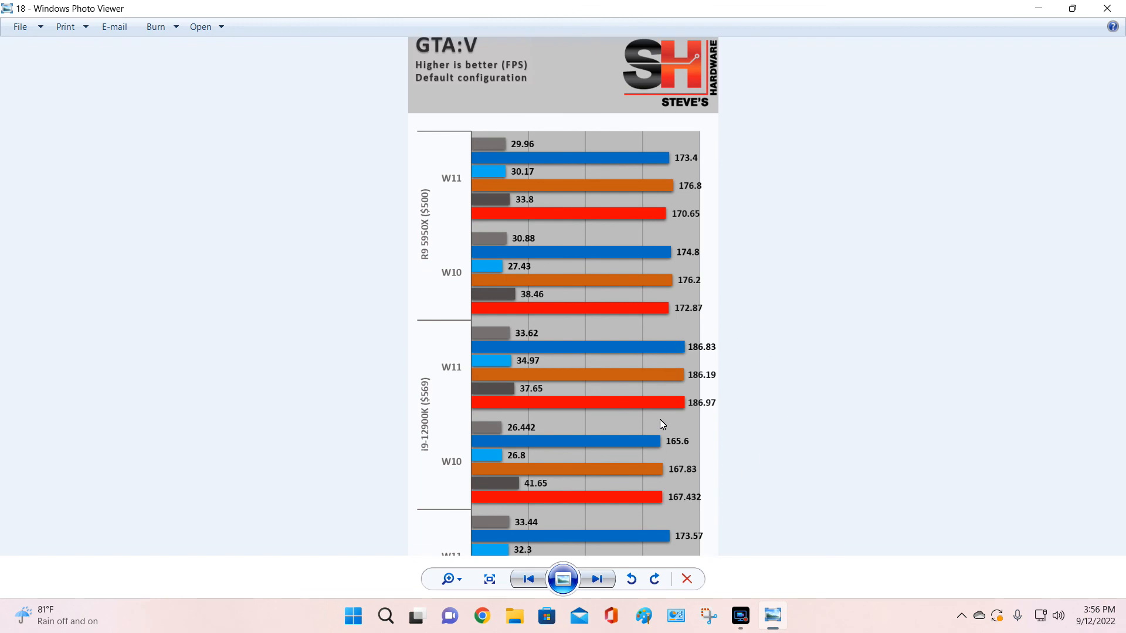
scroll(down, 3)
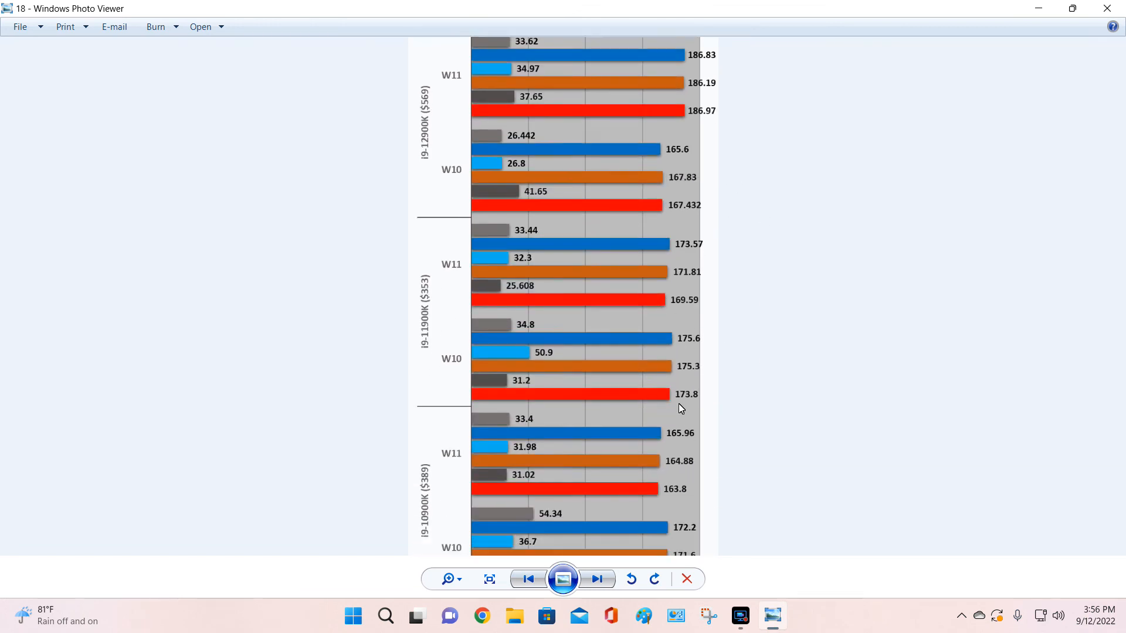
scroll(down, 3)
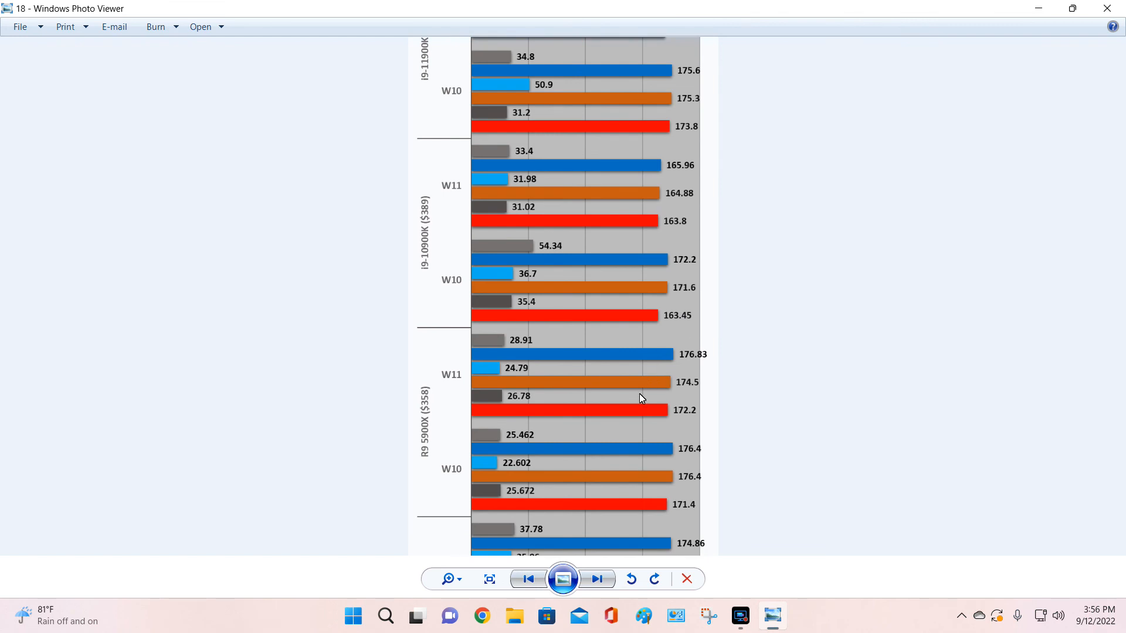
scroll(down, 3)
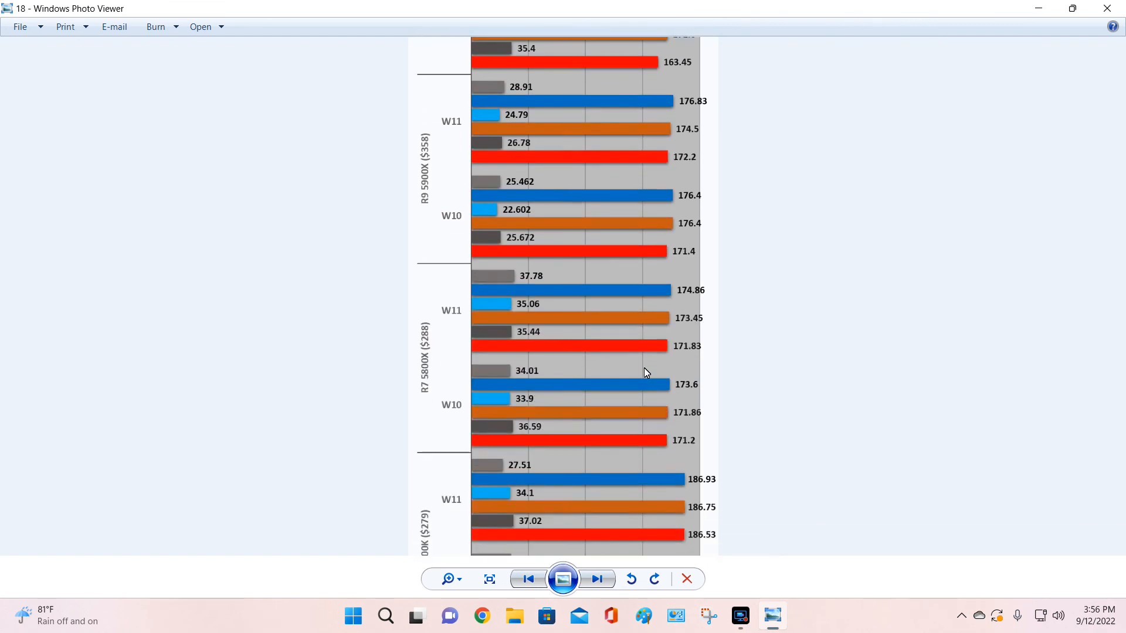
scroll(down, 3)
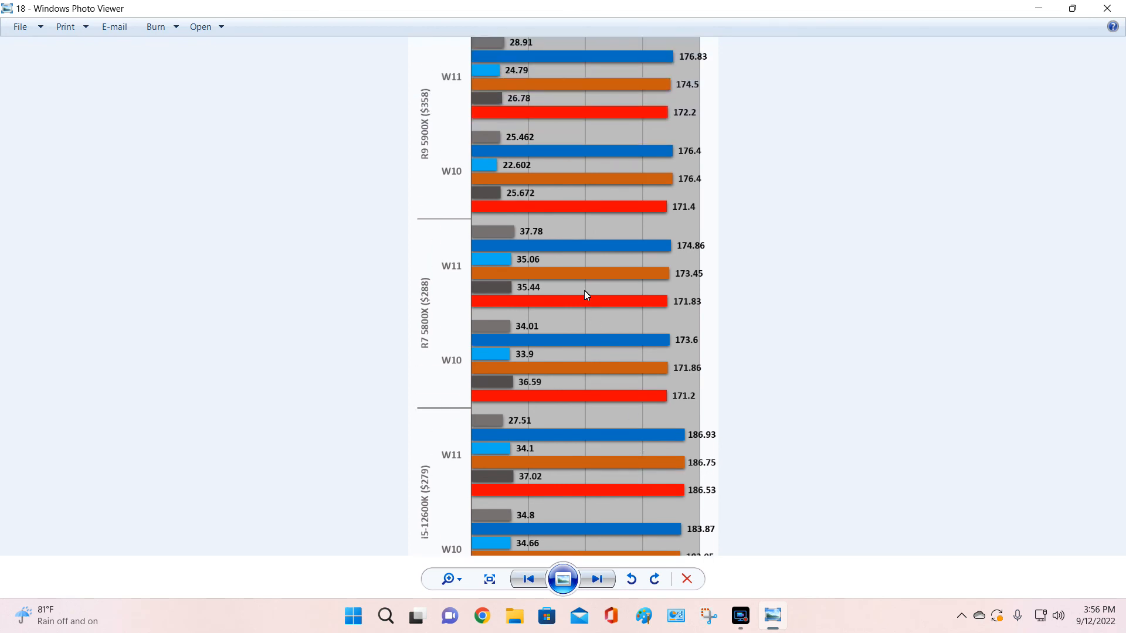
scroll(down, 3)
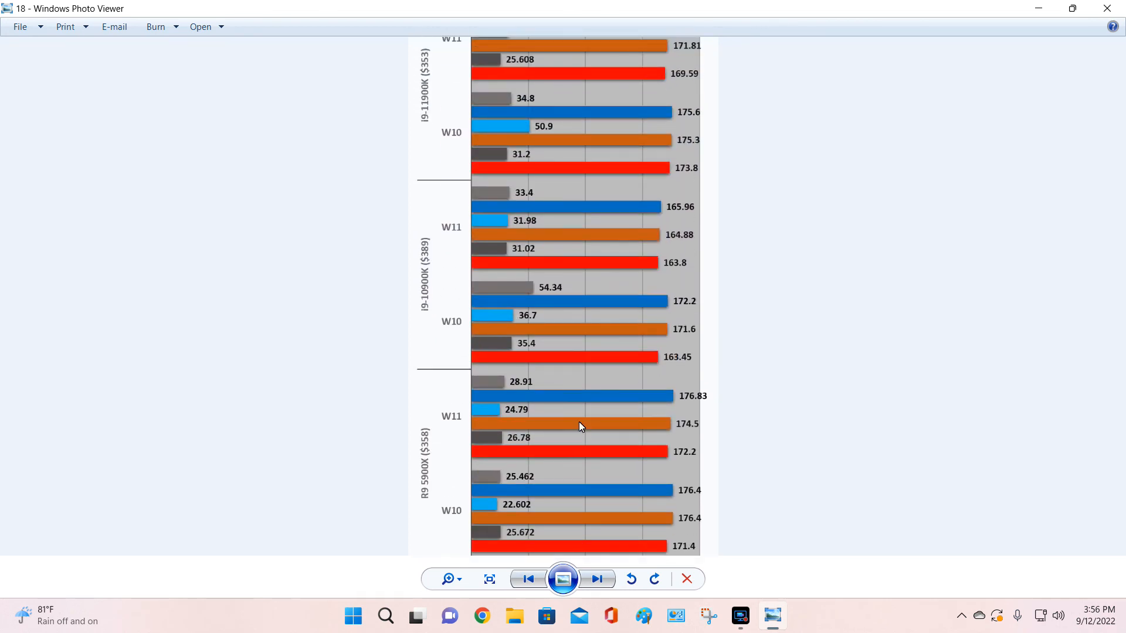
mouse_move(589, 345)
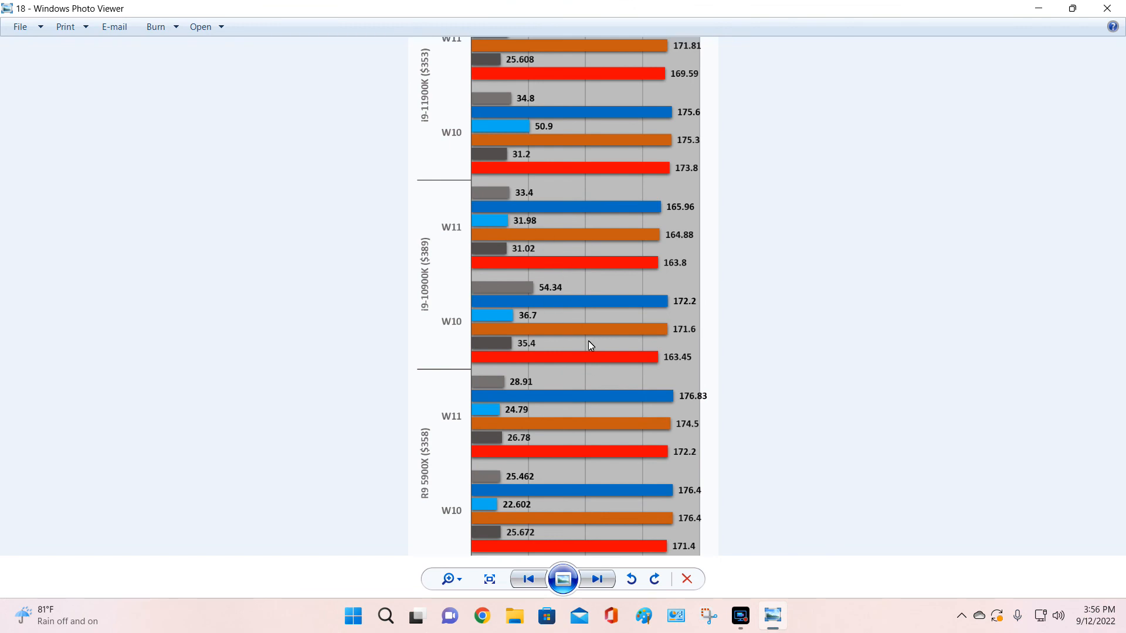
scroll(down, 3)
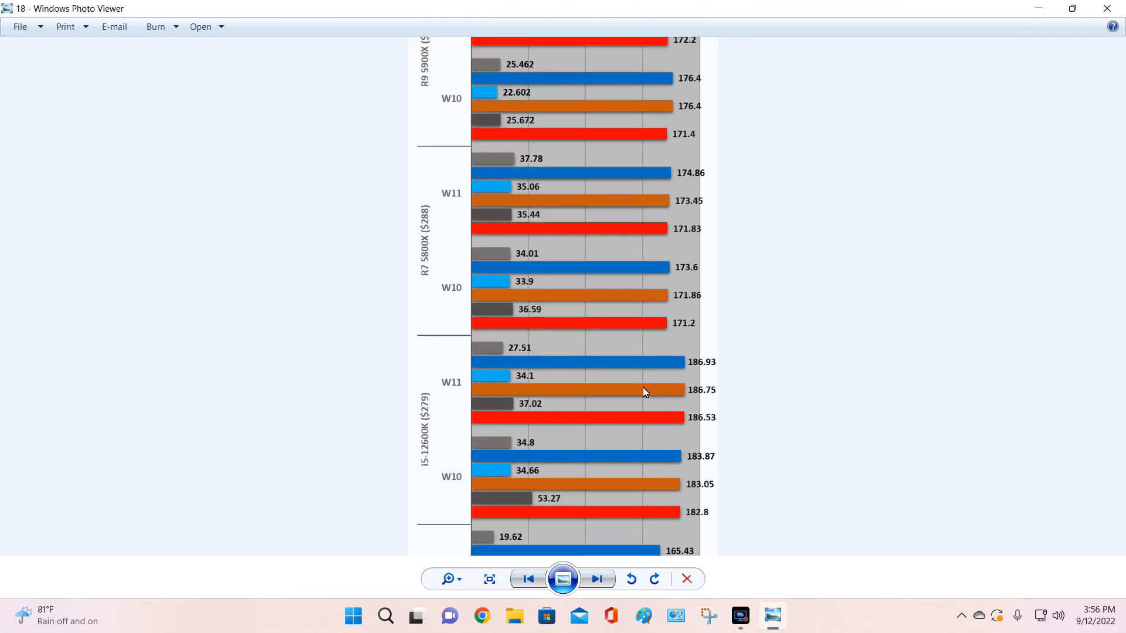
scroll(down, 3)
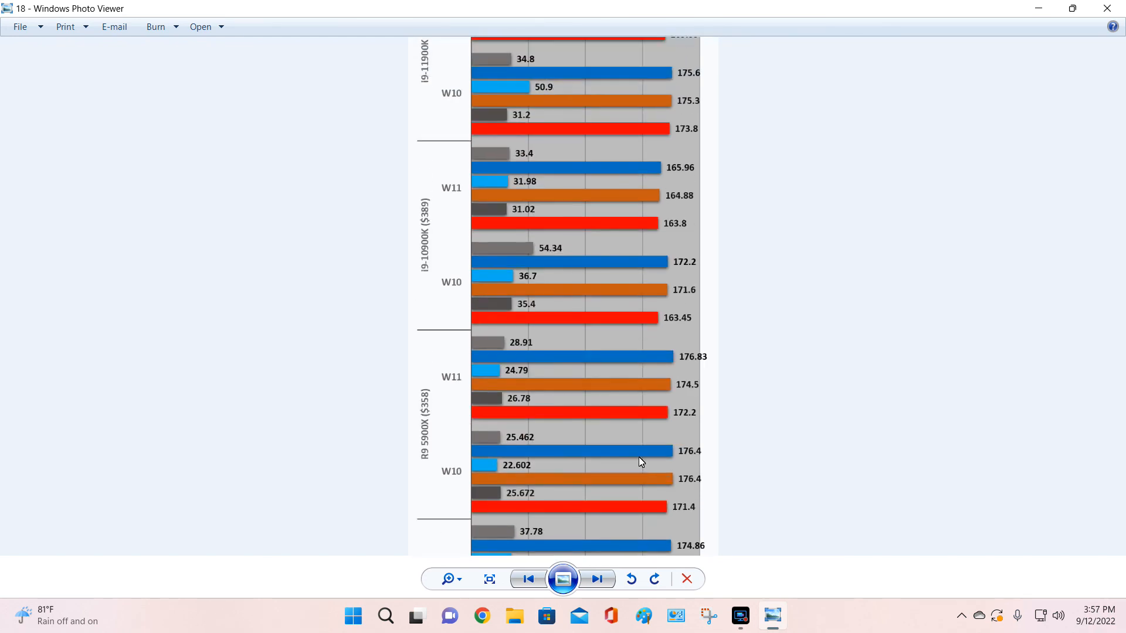
scroll(down, 3)
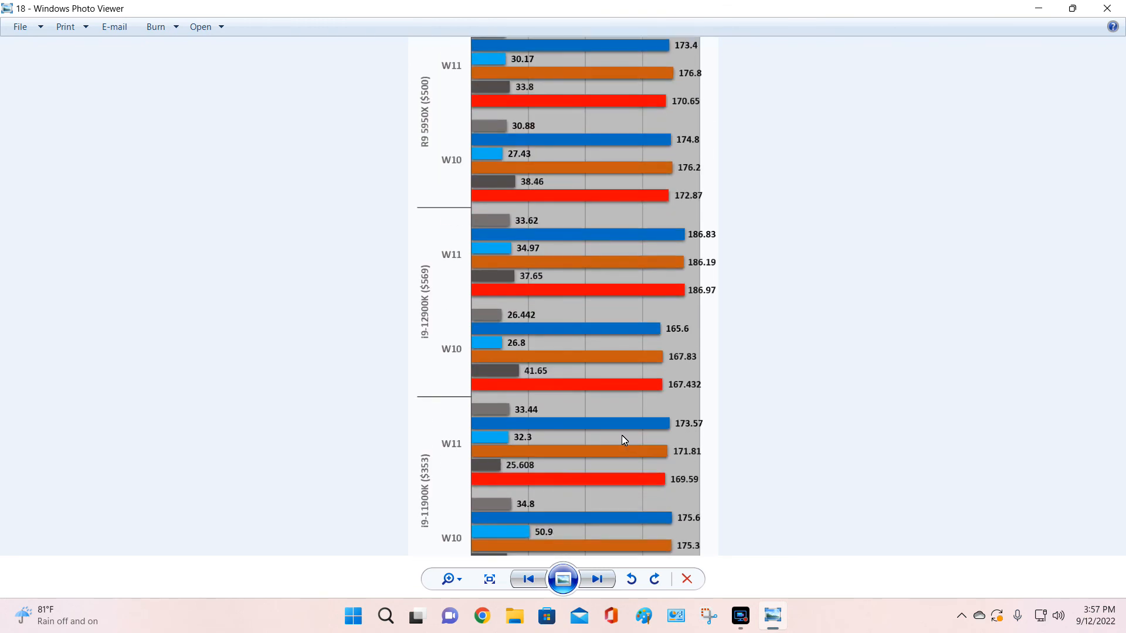
scroll(down, 3)
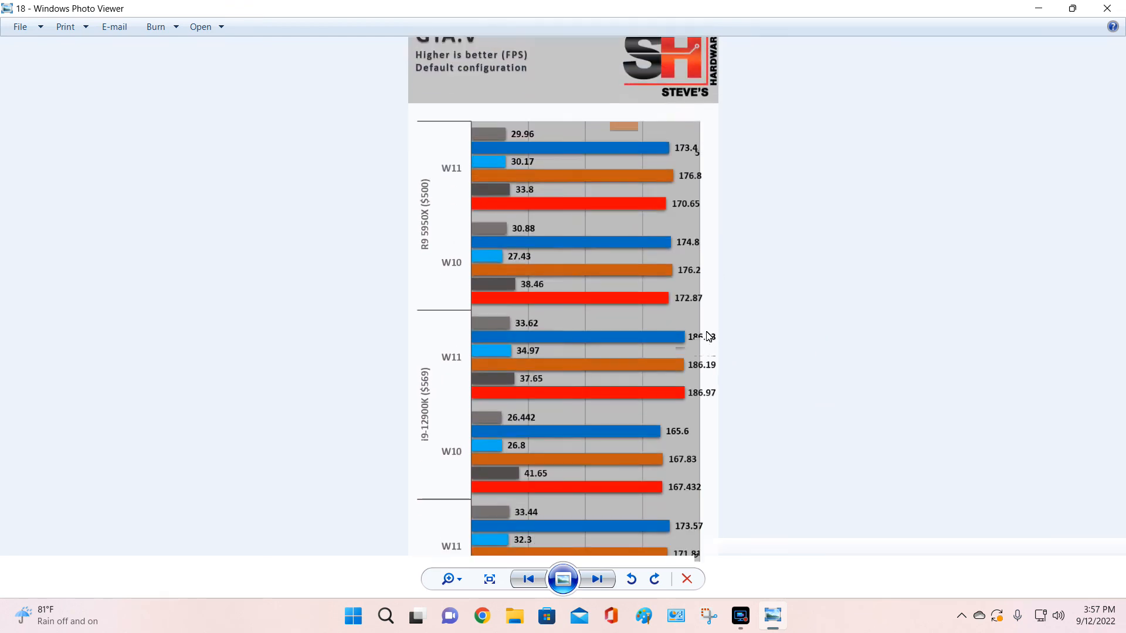
scroll(down, 3)
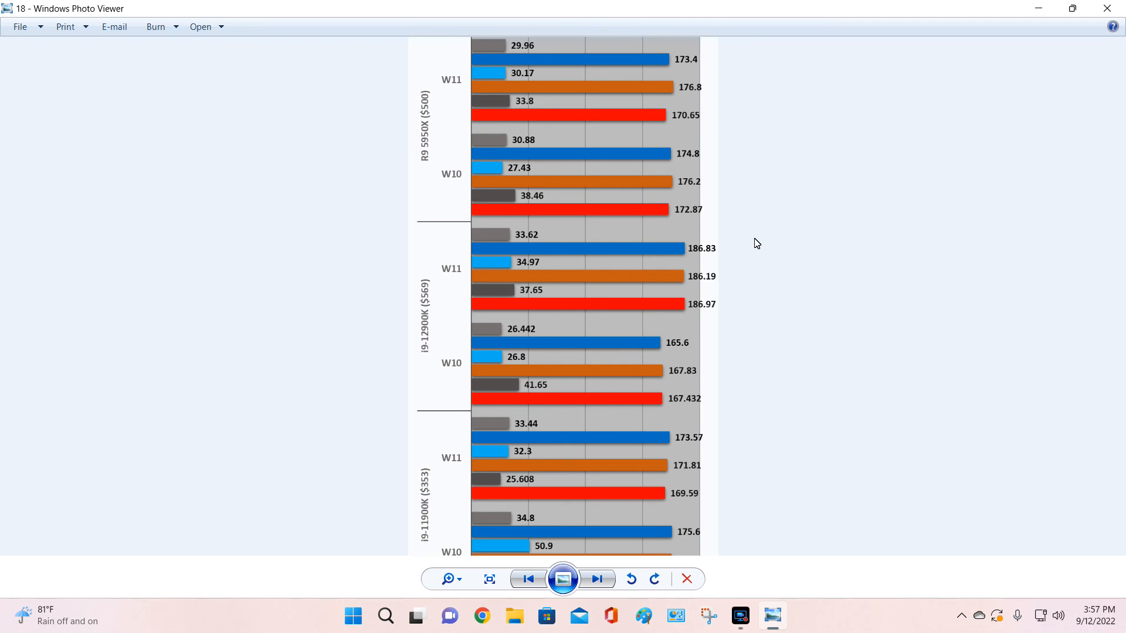
scroll(down, 3)
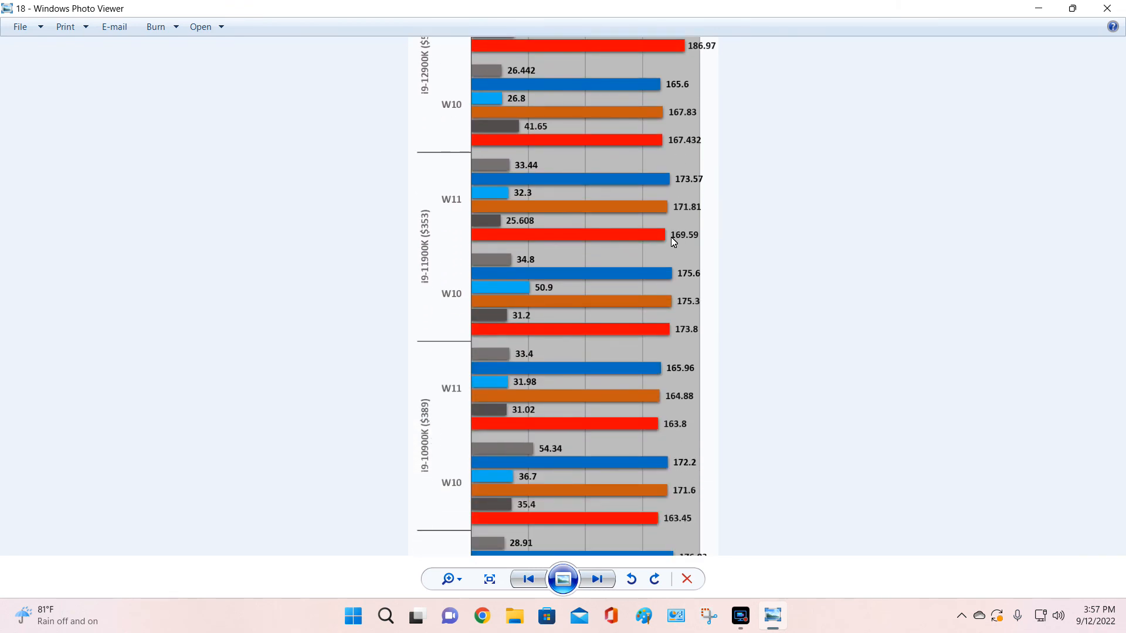
scroll(down, 3)
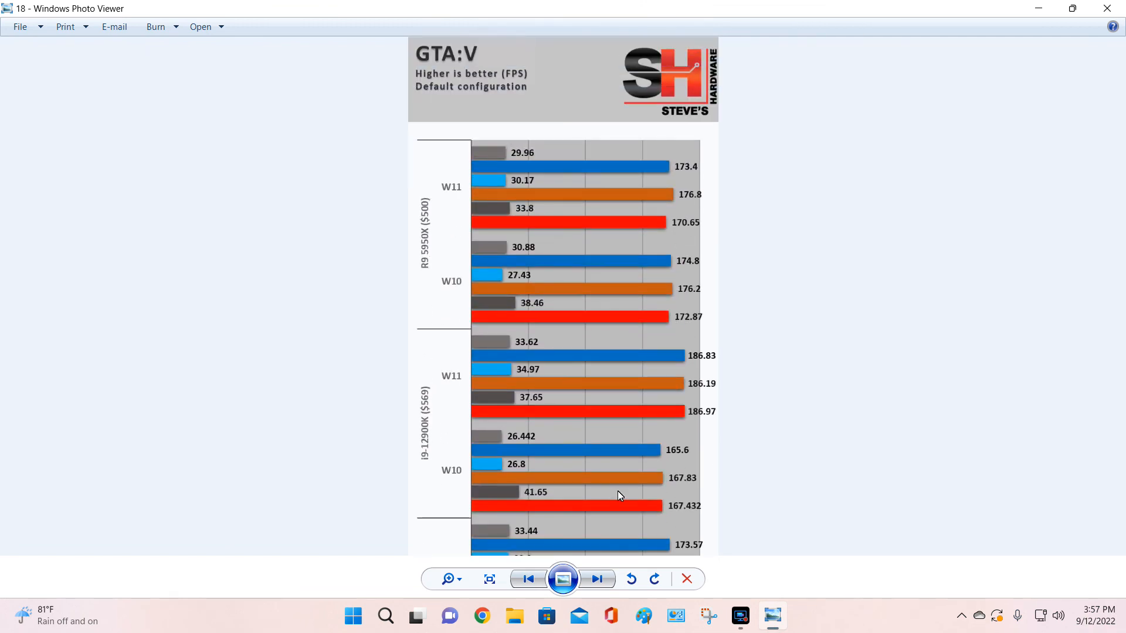
mouse_move(690, 305)
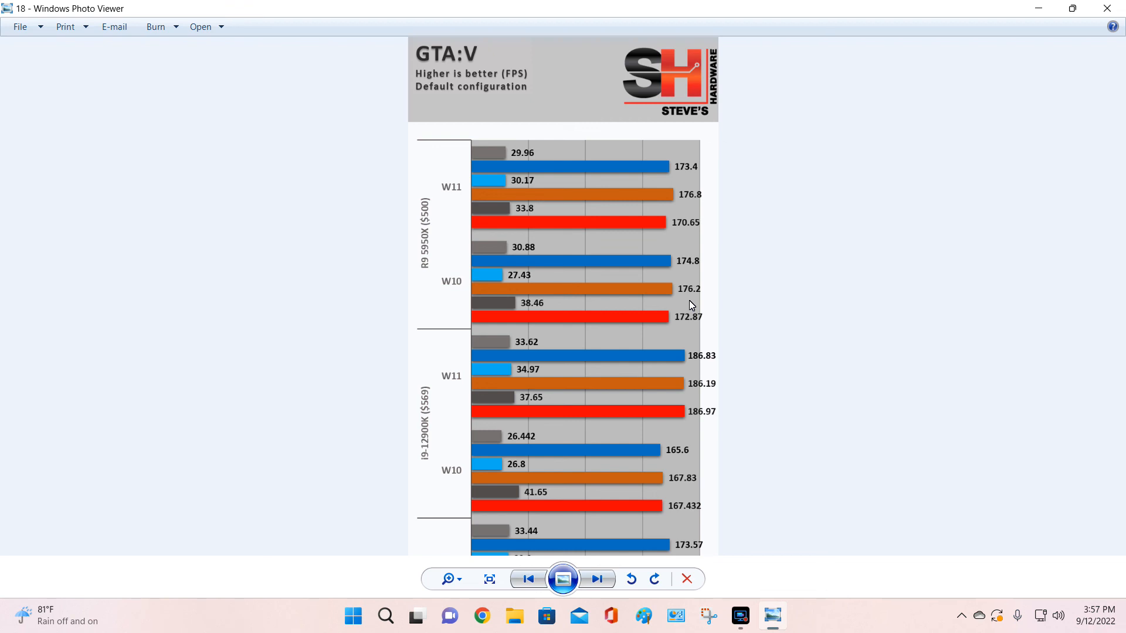
mouse_move(673, 323)
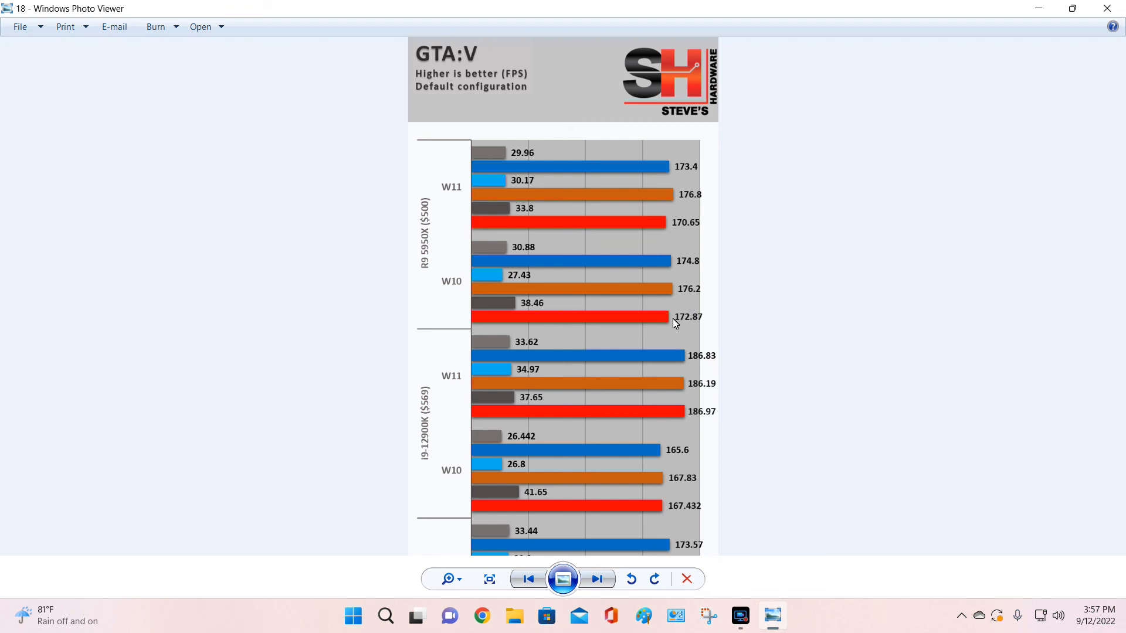